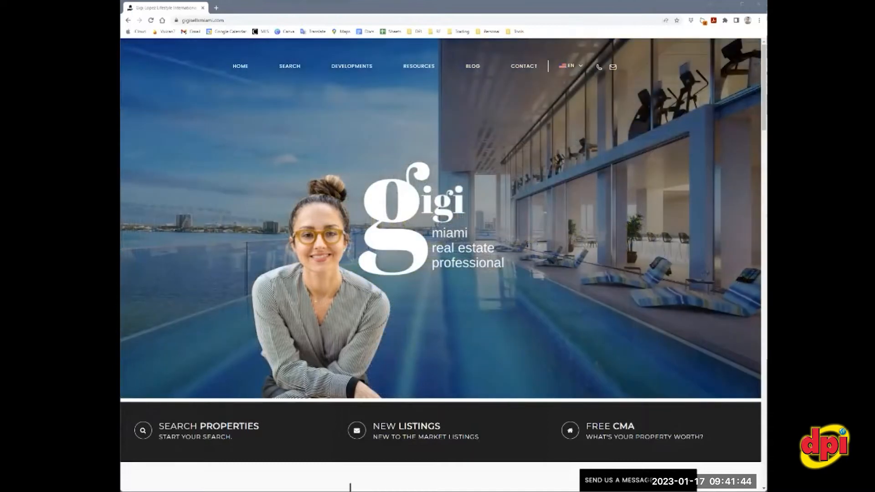
Go from the homepage to the property search page via the SEARCH navigation menu
{"action": "scroll", "scroll_direction": "down", "scroll_amount": 3}
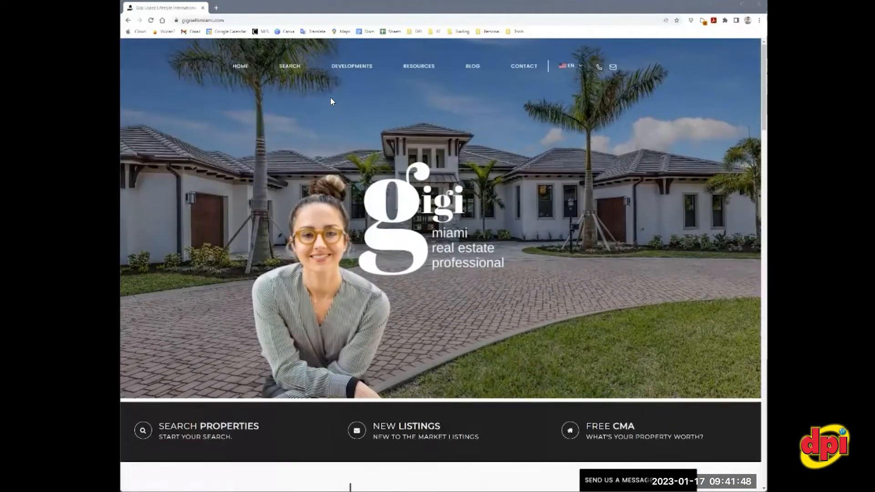
{"action": "left_click", "coordinate": [289, 65]}
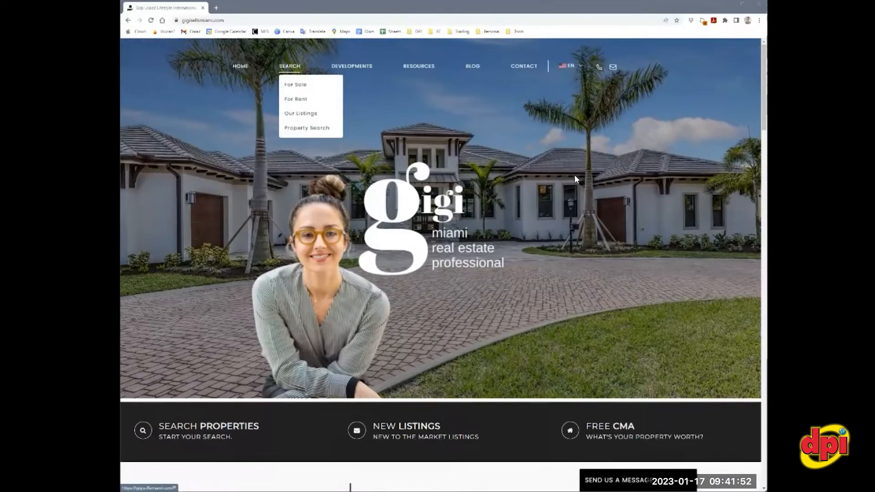
{"action": "left_click", "coordinate": [300, 114]}
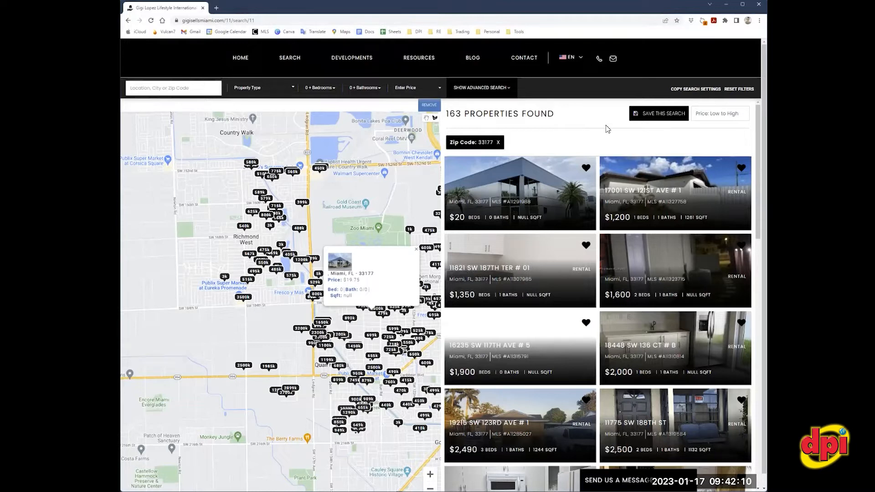
{"action": "mouse_move", "coordinate": [166, 107]}
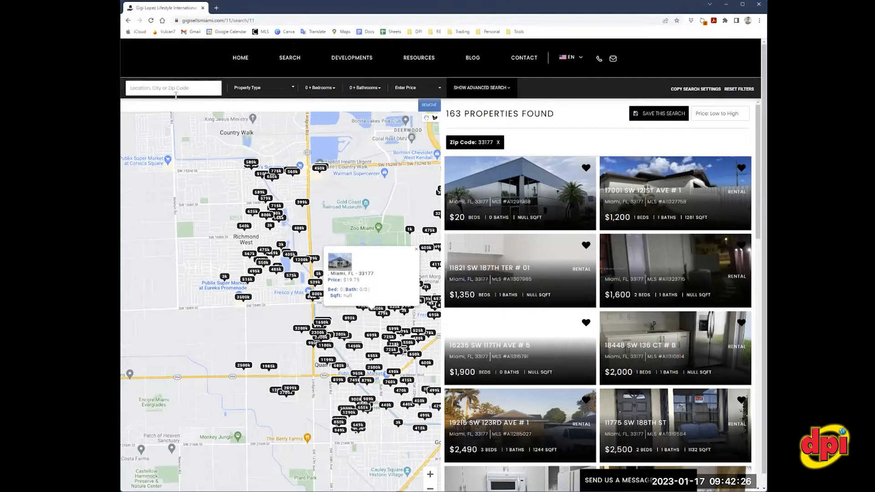
{"action": "mouse_move", "coordinate": [183, 115]}
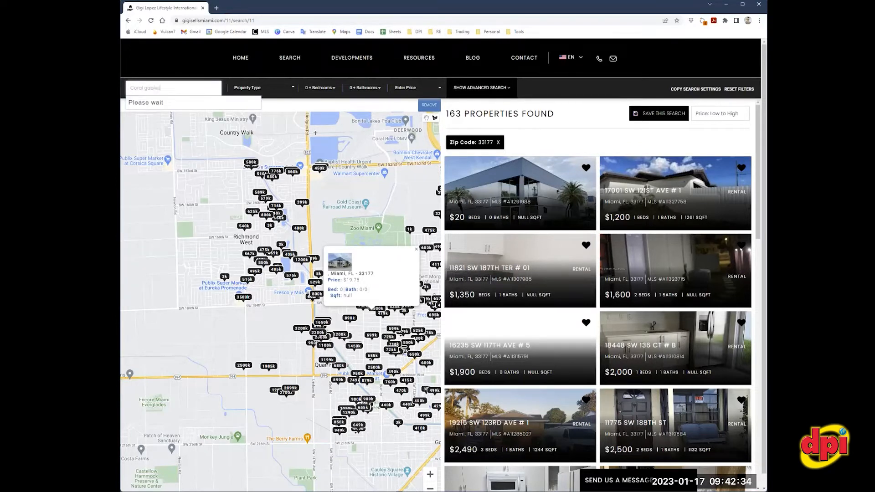
Search the location 'Coral Gables' and pick the City Coral Gables suggestion
{"action": "type", "text": "Coral gables"}
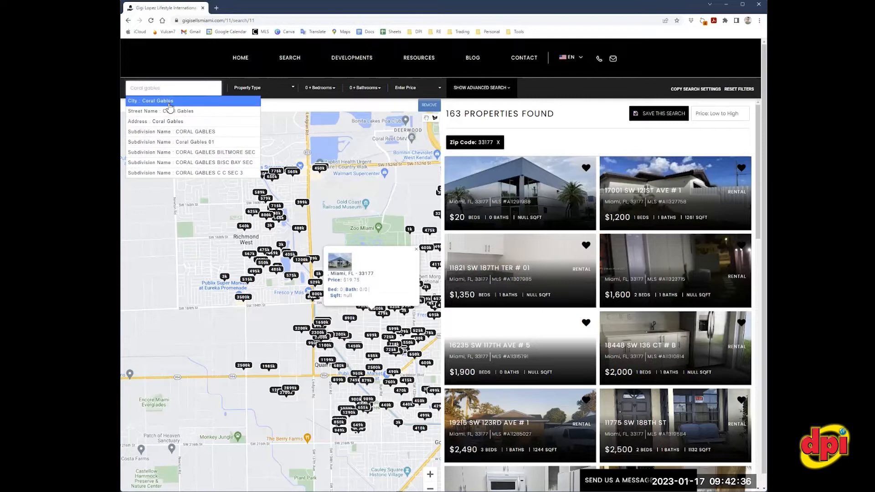
{"action": "left_click", "coordinate": [150, 101]}
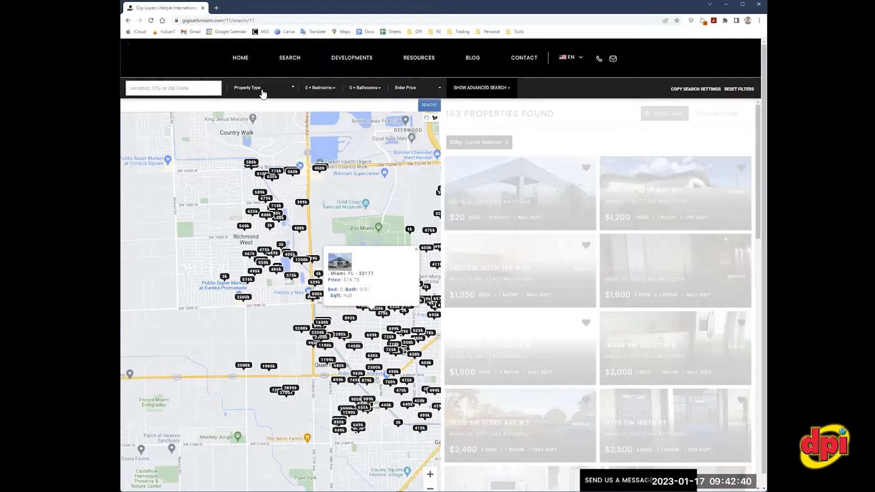
{"action": "mouse_move", "coordinate": [271, 92]}
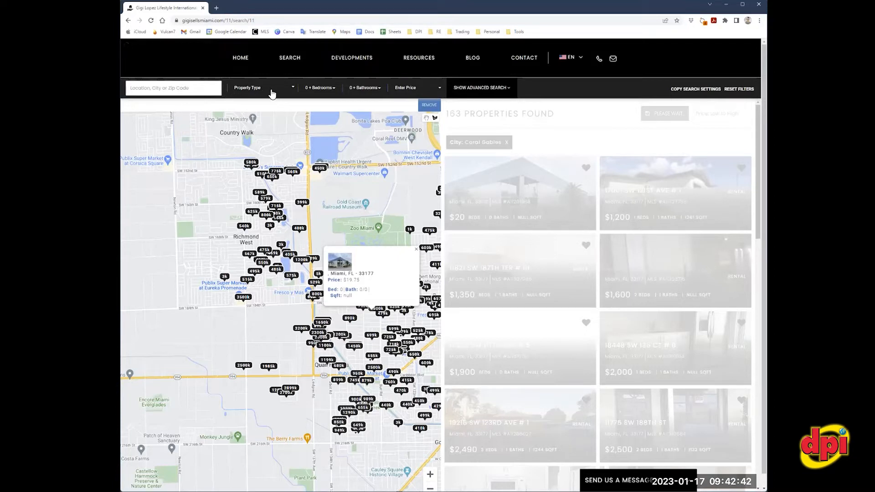
Set the Property Type filter to Single Family only and apply it
{"action": "left_click", "coordinate": [262, 87]}
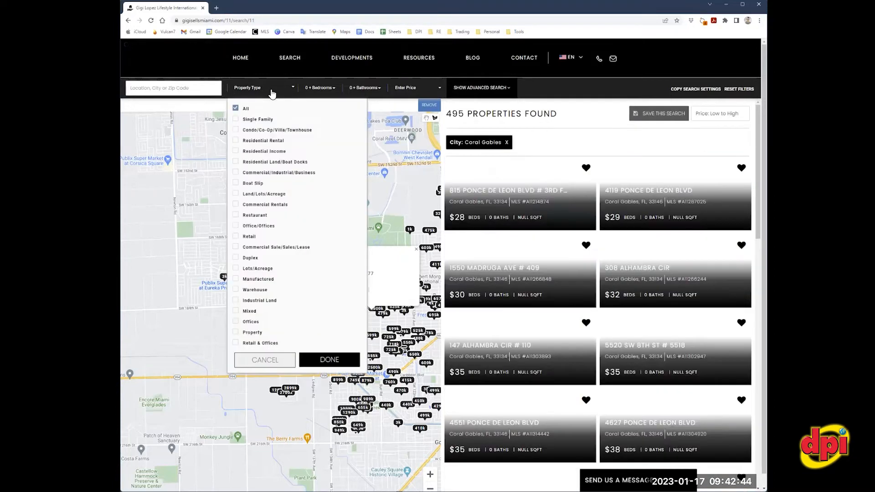
{"action": "left_click", "coordinate": [235, 119]}
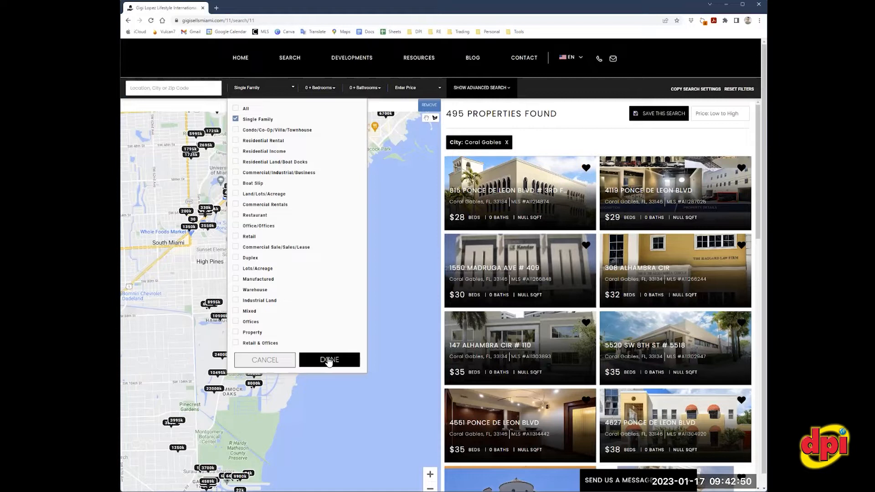
{"action": "left_click", "coordinate": [329, 360]}
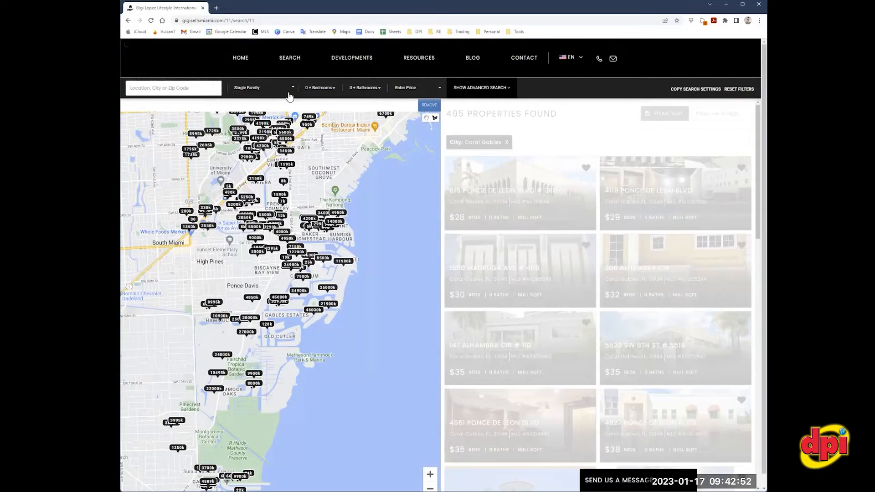
{"action": "mouse_move", "coordinate": [357, 97]}
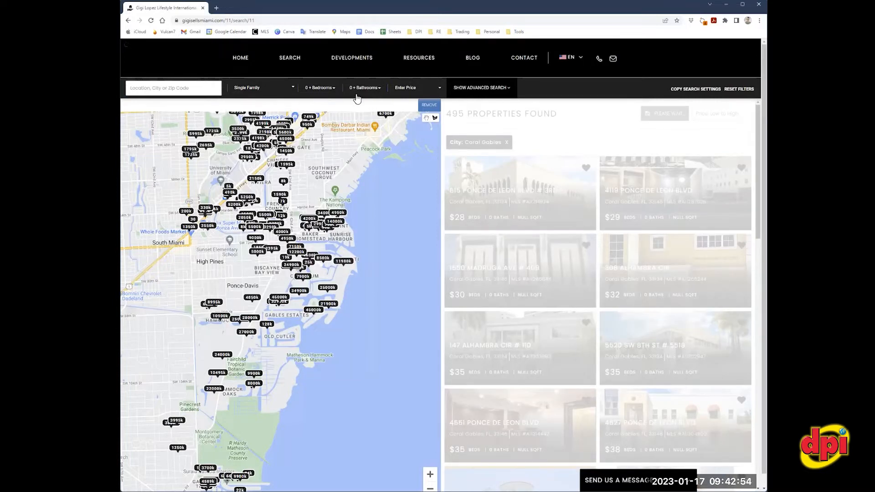
{"action": "mouse_move", "coordinate": [321, 93]}
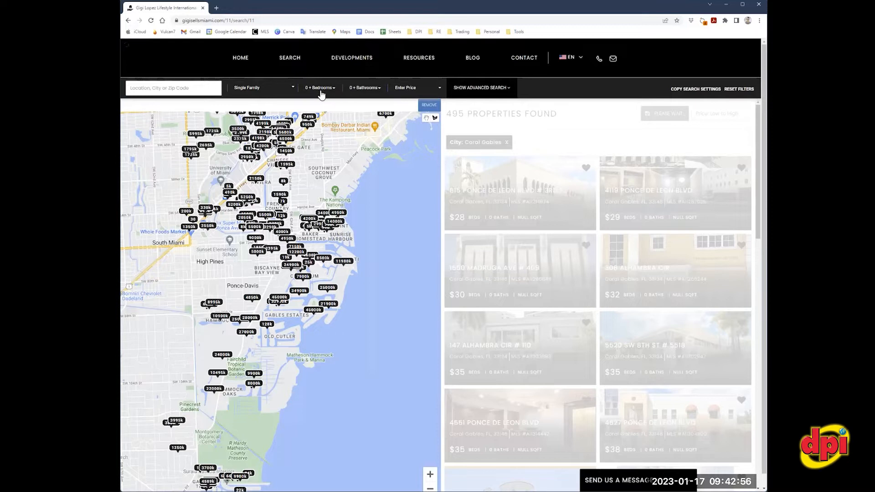
{"action": "mouse_move", "coordinate": [328, 92]}
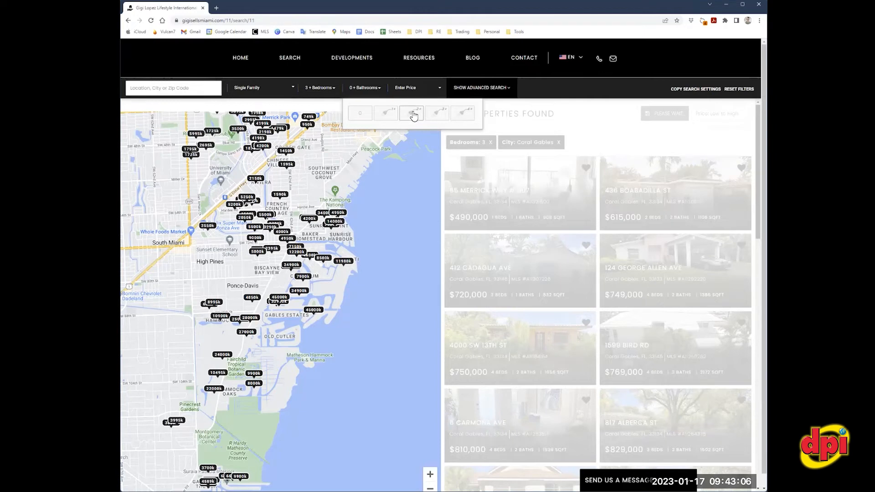
{"action": "mouse_move", "coordinate": [306, 103]}
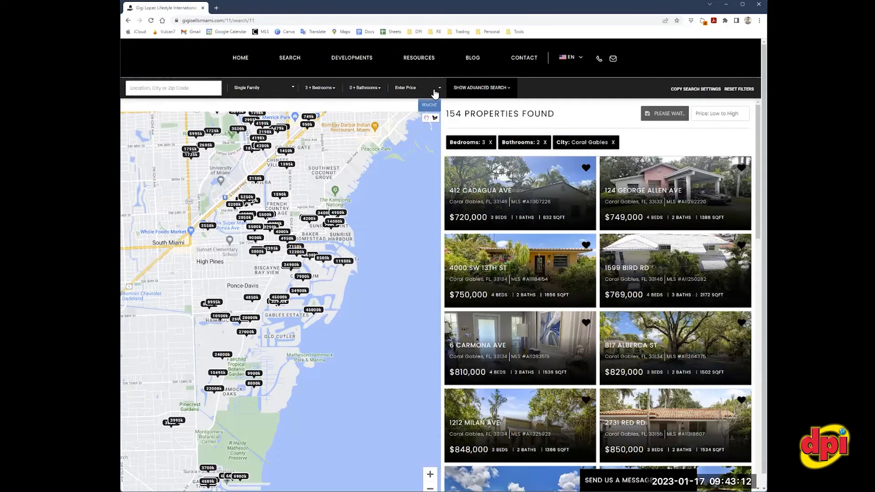
Set the price range to $800,000 minimum and $1.25M maximum
{"action": "left_click", "coordinate": [415, 87]}
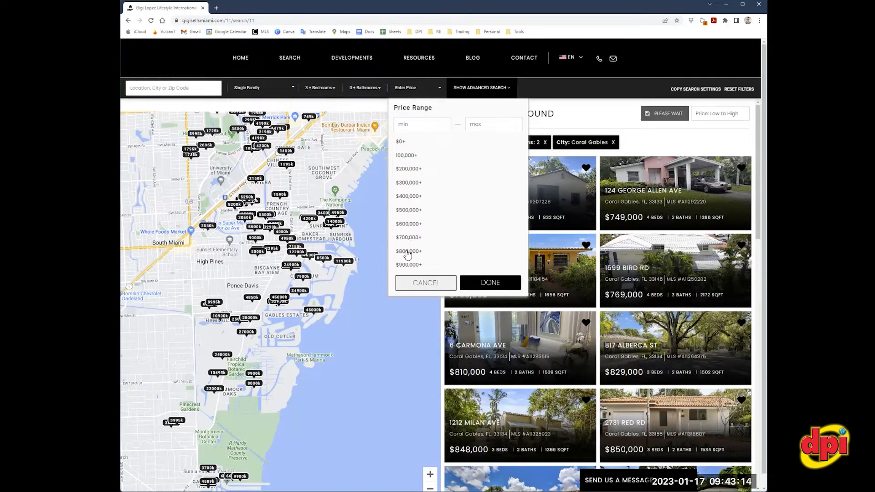
{"action": "left_click", "coordinate": [408, 251]}
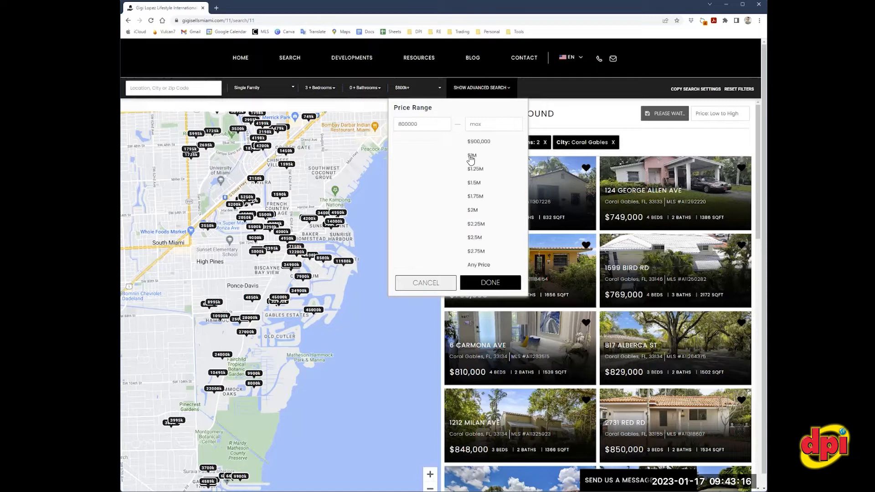
{"action": "left_click", "coordinate": [489, 283]}
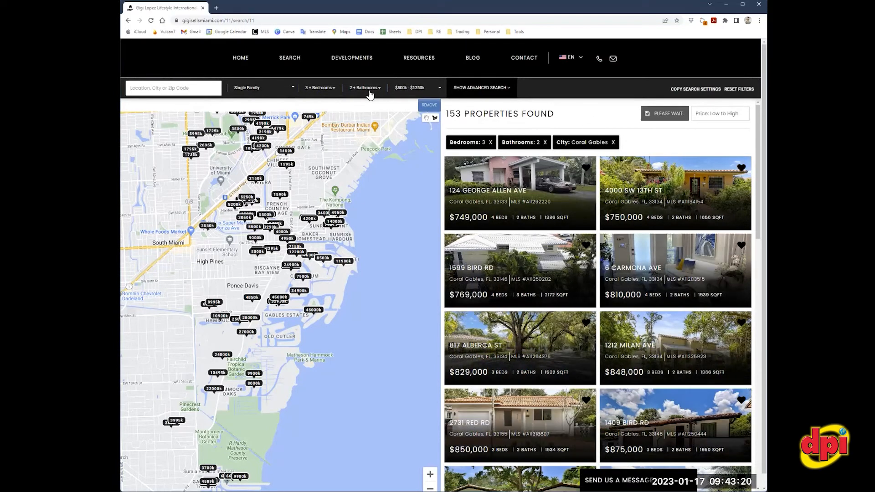
{"action": "mouse_move", "coordinate": [377, 104]}
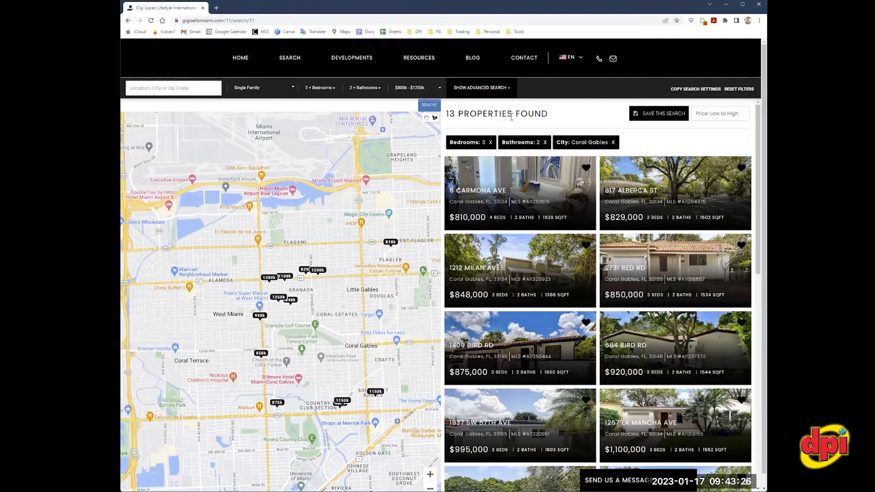
{"action": "mouse_move", "coordinate": [512, 92]}
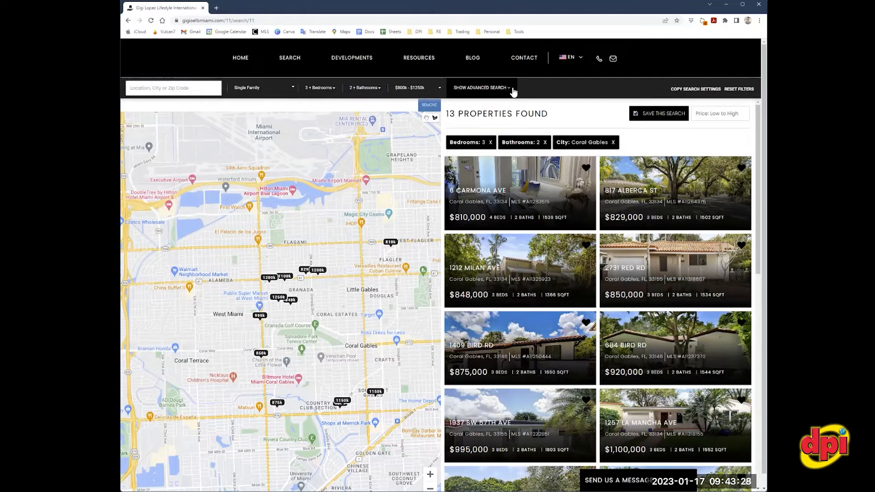
Reveal the advanced search panel with Listing and Features options
{"action": "left_click", "coordinate": [480, 87]}
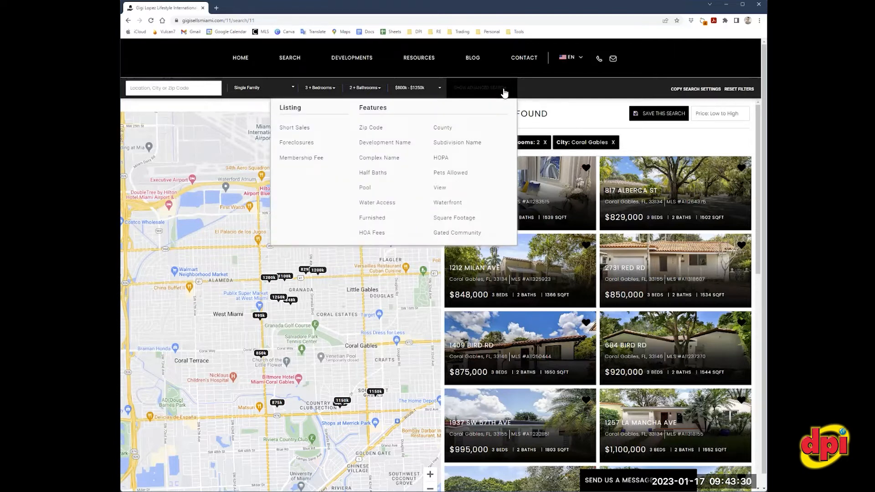
{"action": "mouse_move", "coordinate": [411, 139]}
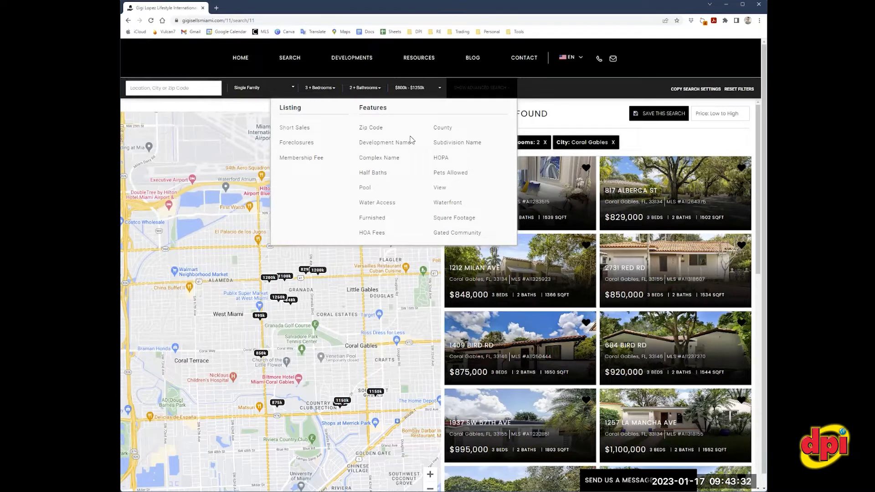
{"action": "mouse_move", "coordinate": [343, 230]}
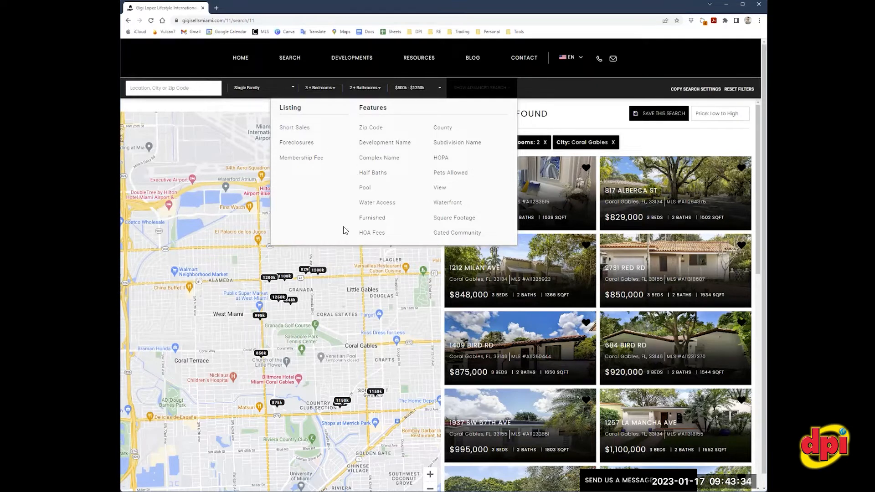
{"action": "mouse_move", "coordinate": [373, 227]}
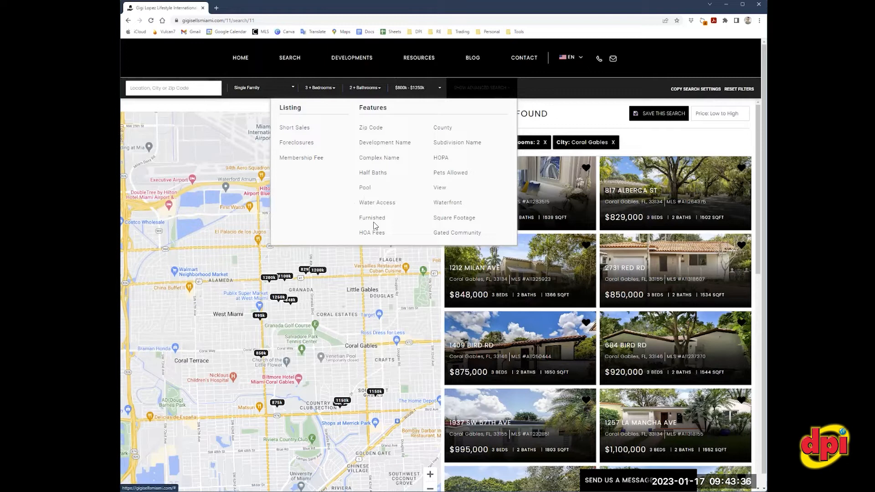
{"action": "mouse_move", "coordinate": [385, 237]}
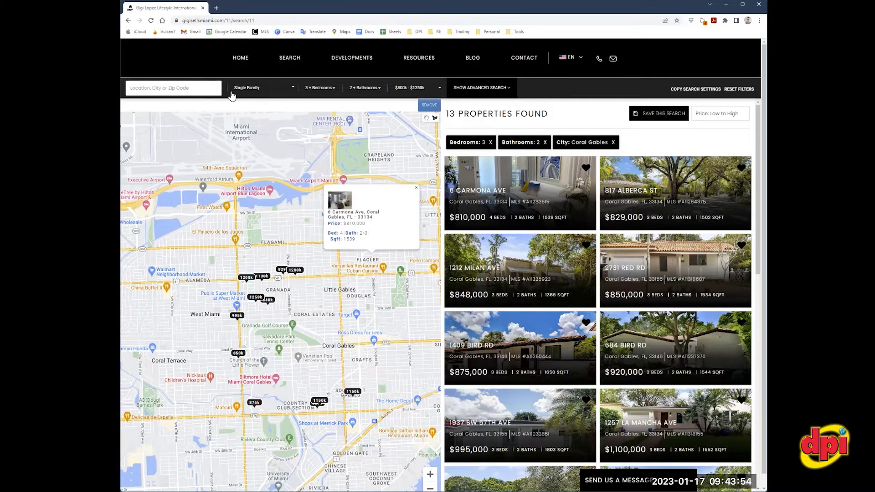
{"action": "mouse_move", "coordinate": [464, 98]}
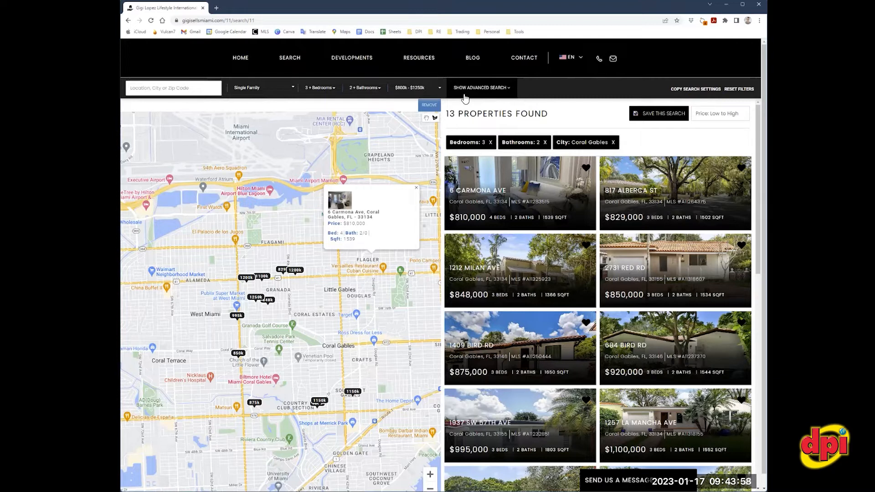
{"action": "left_click", "coordinate": [289, 58]}
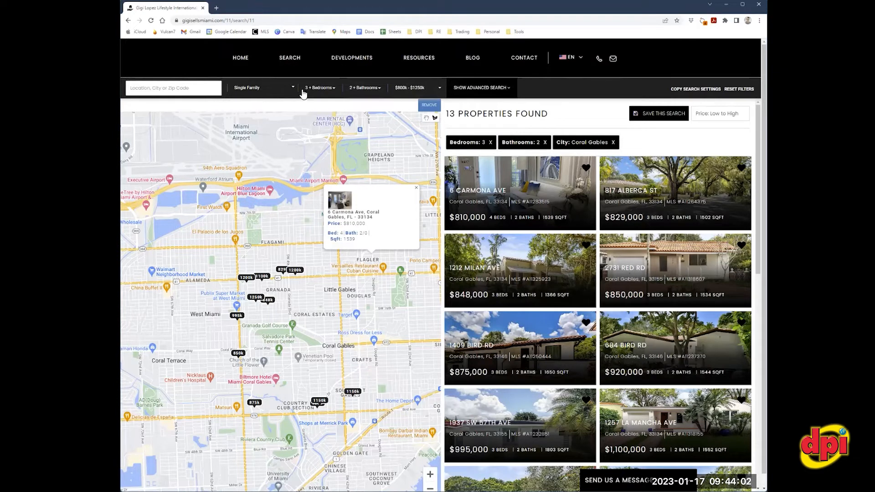
{"action": "mouse_move", "coordinate": [451, 125]}
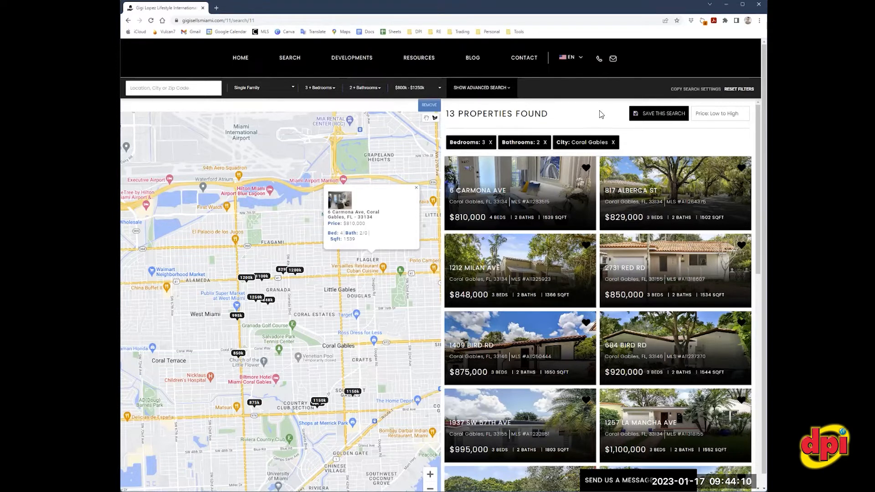
Get the Copy Search Settings short link and copy it to the clipboard
{"action": "left_click", "coordinate": [694, 89]}
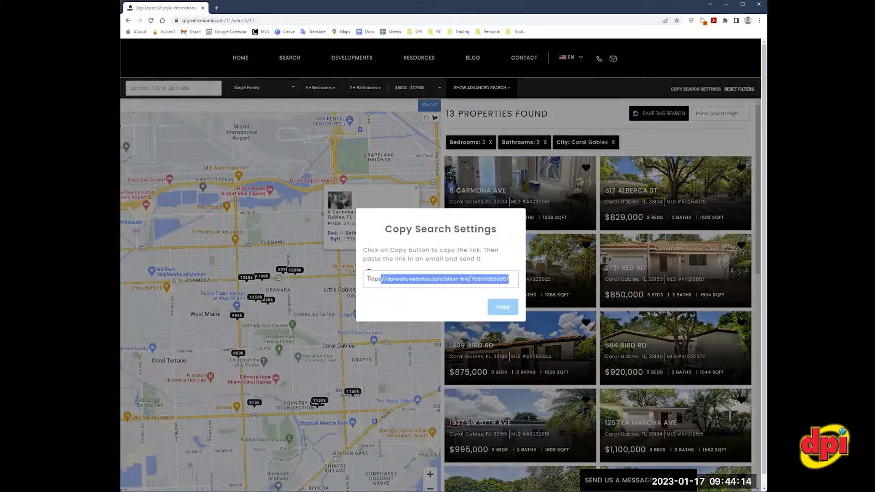
{"action": "right_click", "coordinate": [439, 279]}
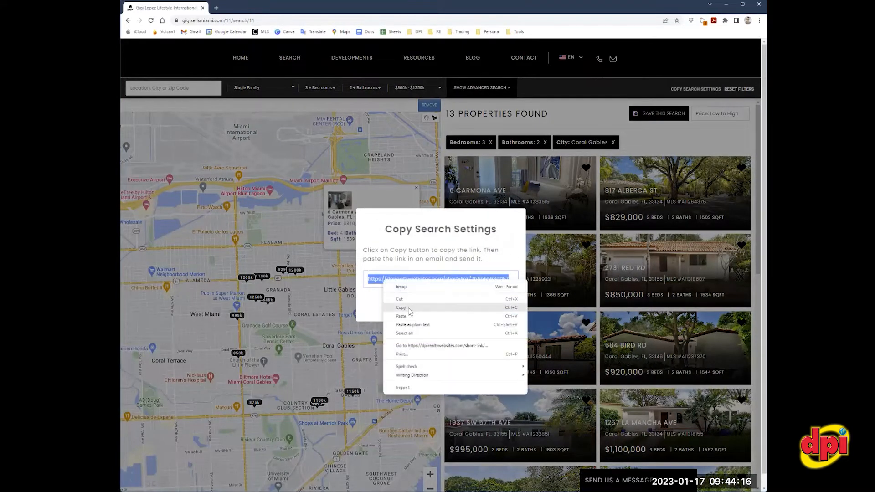
{"action": "left_click", "coordinate": [401, 308]}
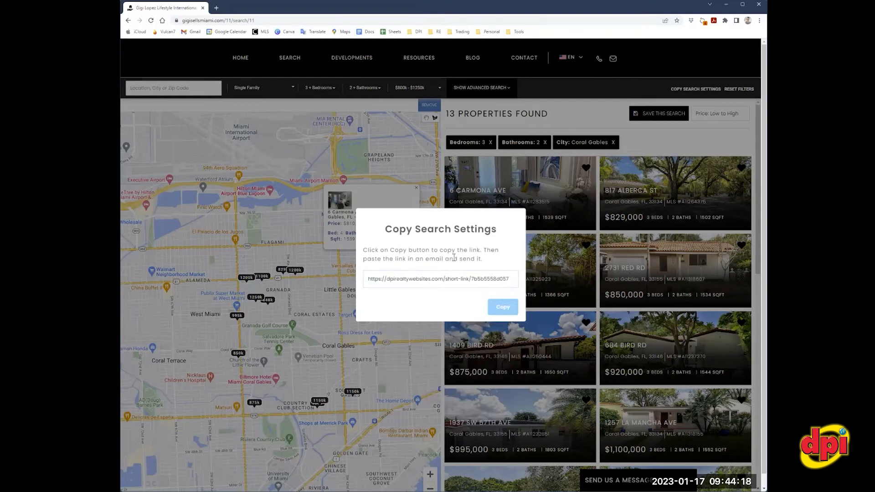
{"action": "mouse_move", "coordinate": [453, 254]}
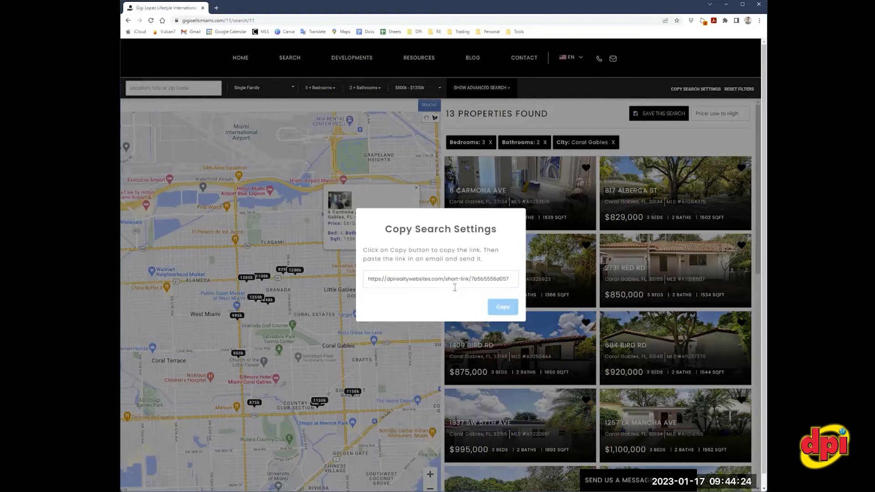
{"action": "mouse_move", "coordinate": [431, 287]}
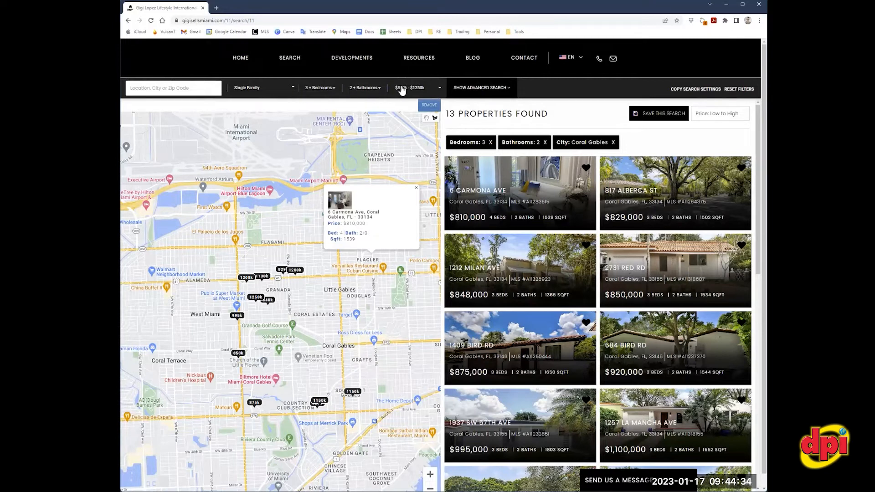
{"action": "mouse_move", "coordinate": [518, 102]}
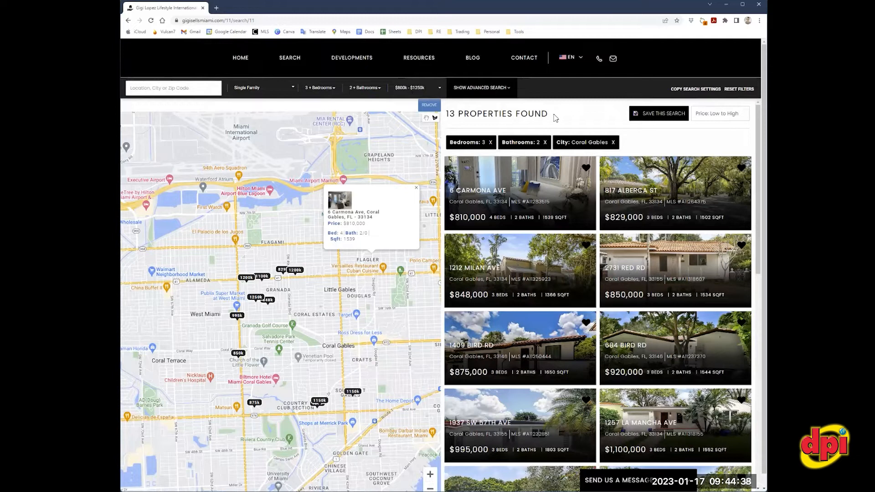
{"action": "mouse_move", "coordinate": [365, 82]}
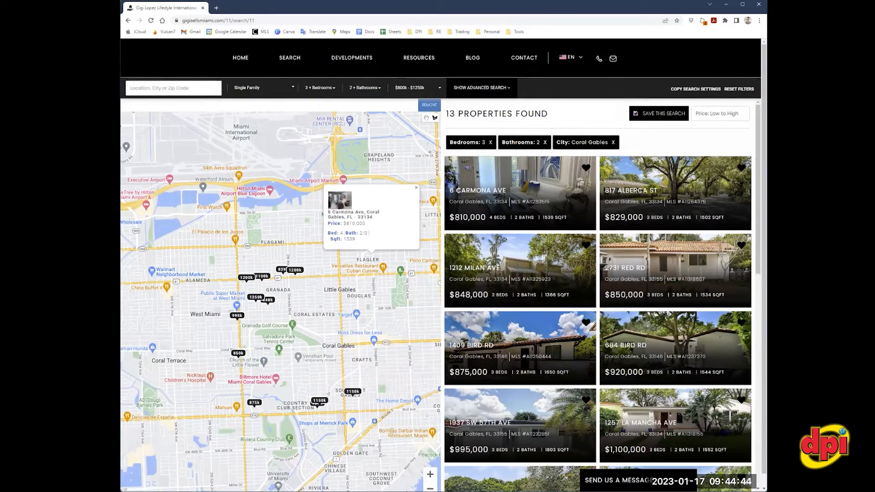
{"action": "mouse_move", "coordinate": [495, 190]}
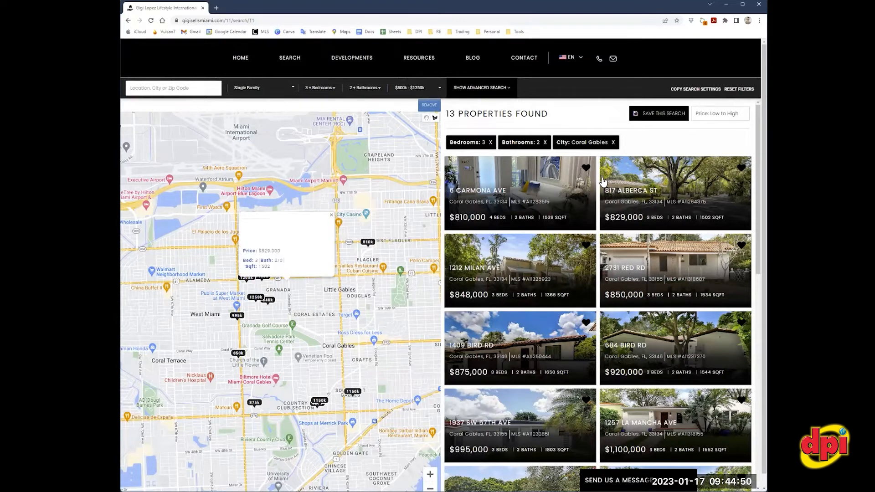
Scroll the results list down to the 1502 El Rado St $1,250,000 listing
{"action": "scroll", "scroll_direction": "down", "scroll_amount": 3}
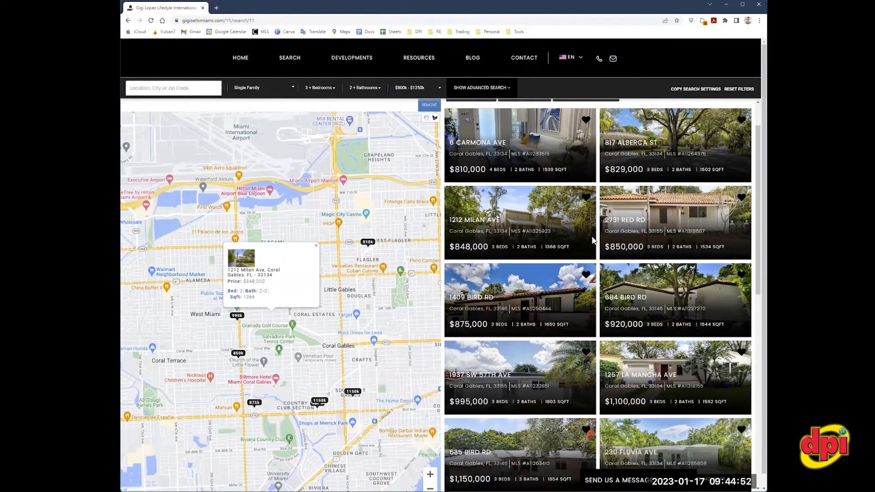
{"action": "scroll", "scroll_direction": "down", "scroll_amount": 3}
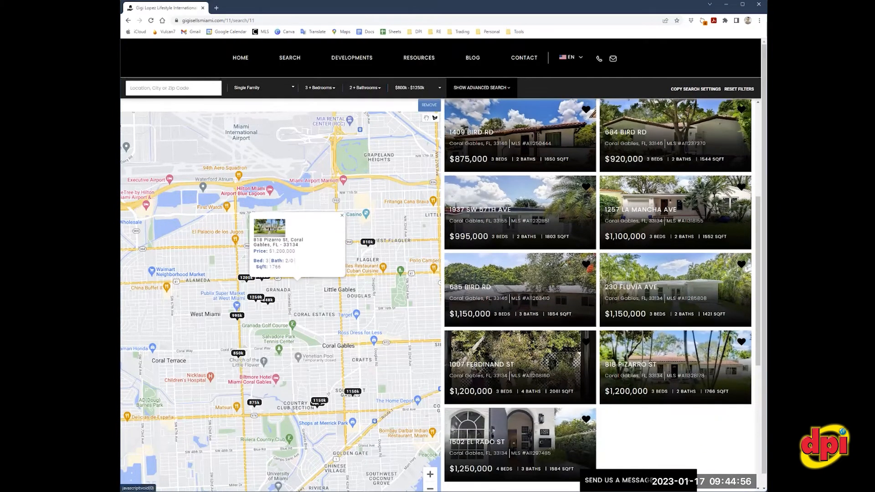
View the 818 Pizarro St listing ($1,200,000, 3 beds, 2 baths) and its details
{"action": "left_click", "coordinate": [630, 367]}
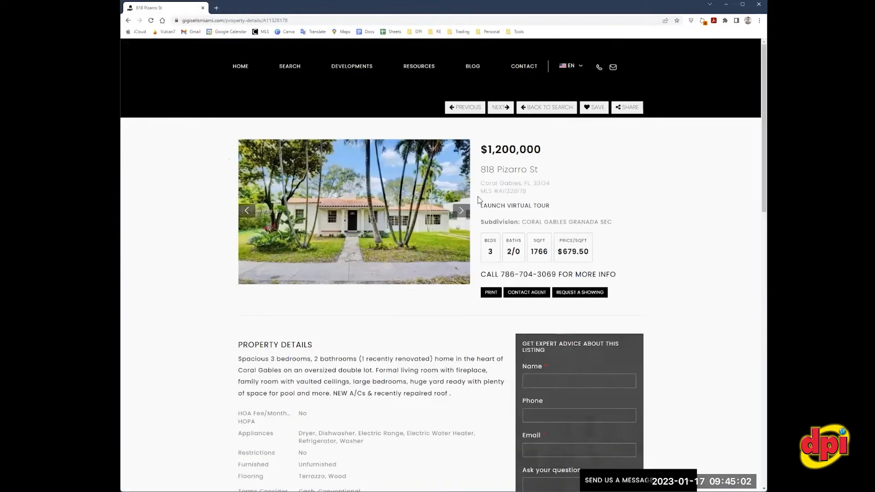
{"action": "left_click", "coordinate": [461, 211]}
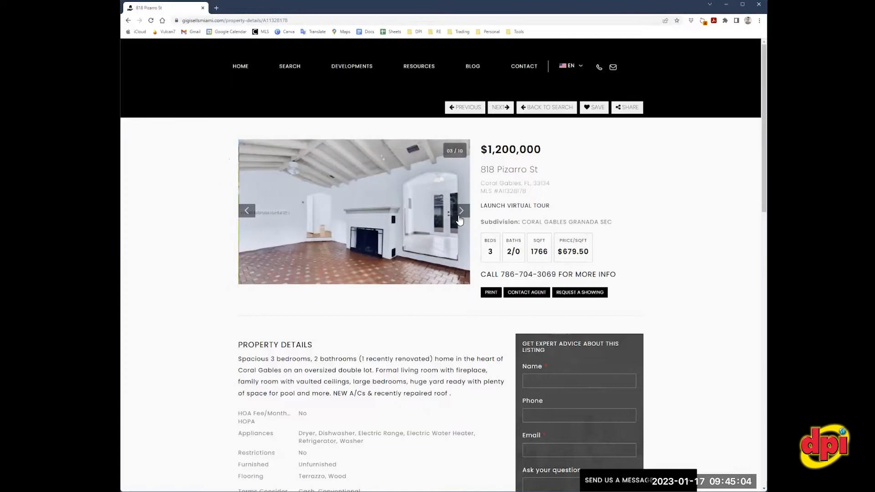
{"action": "scroll", "scroll_direction": "down", "scroll_amount": 3}
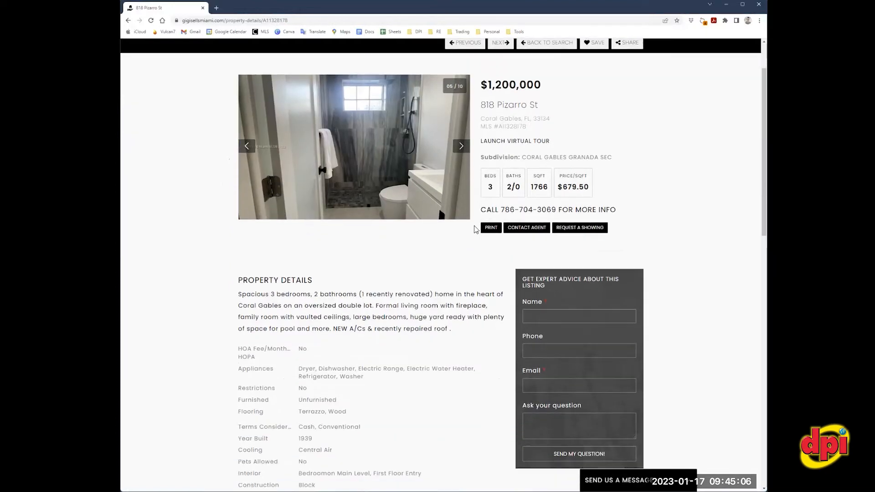
{"action": "scroll", "scroll_direction": "down", "scroll_amount": 3}
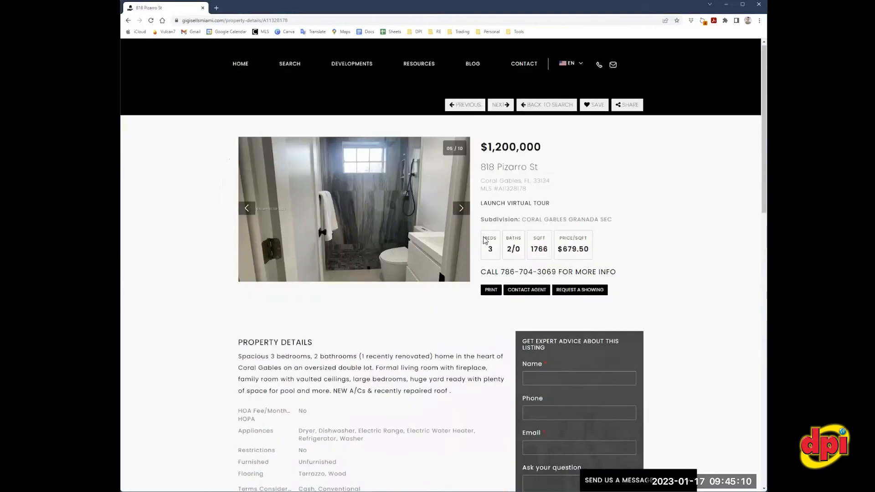
{"action": "scroll", "scroll_direction": "down", "scroll_amount": 3}
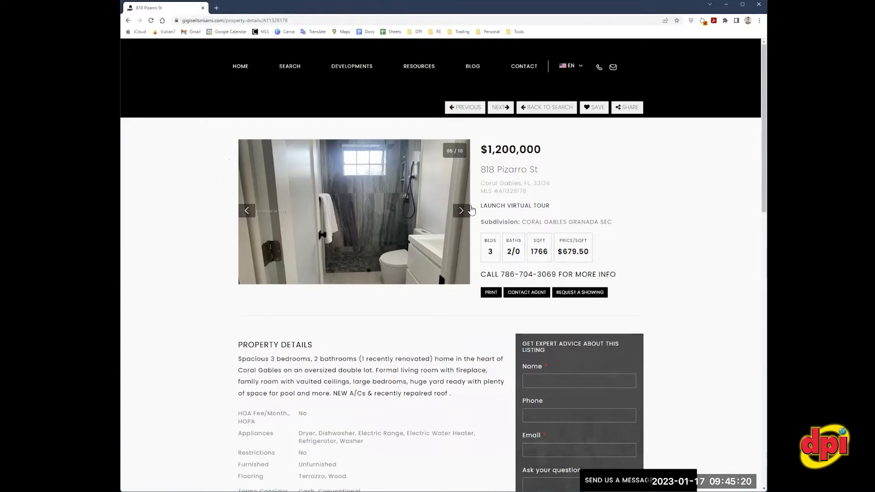
Advance the photo gallery toward image 7 of 10 and review more details
{"action": "left_click", "coordinate": [461, 210]}
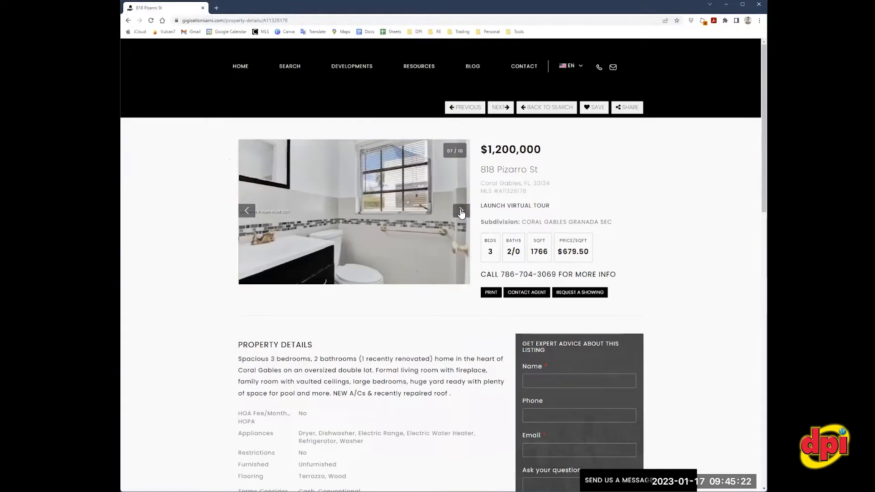
{"action": "scroll", "scroll_direction": "down", "scroll_amount": 3}
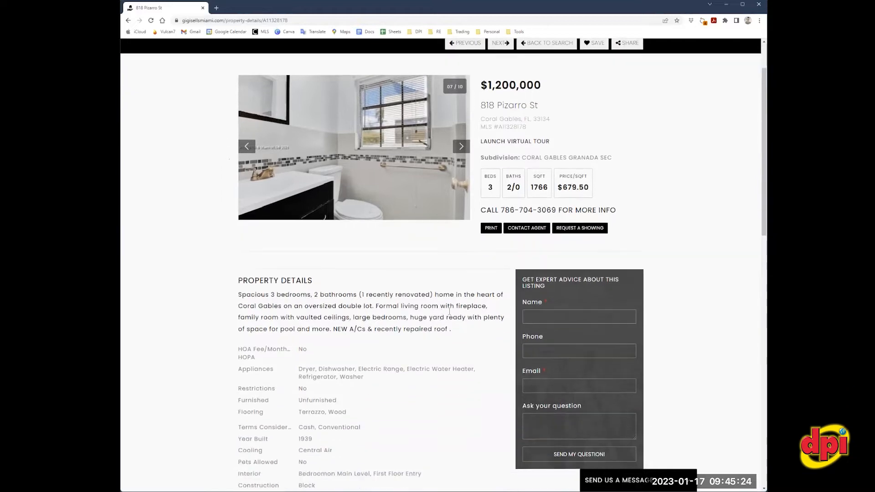
{"action": "scroll", "scroll_direction": "down", "scroll_amount": 3}
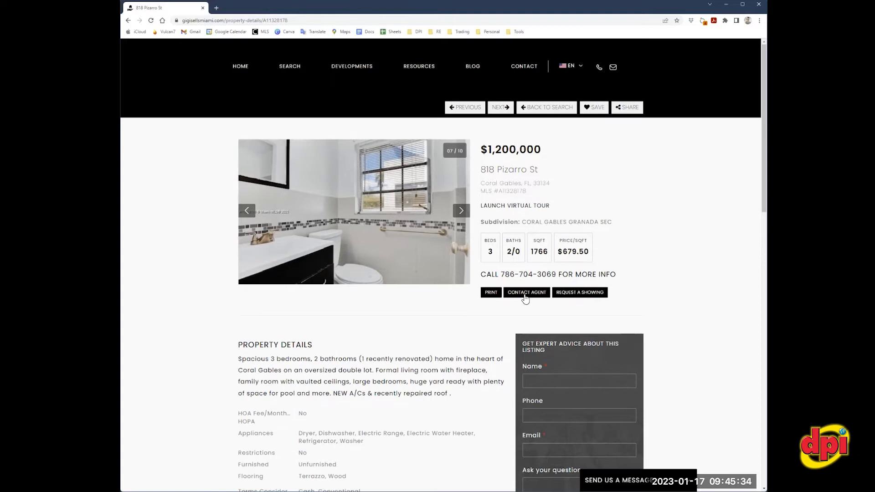
Bring up the Contact Agent 'Get expert advice about this listing' form
{"action": "left_click", "coordinate": [525, 293]}
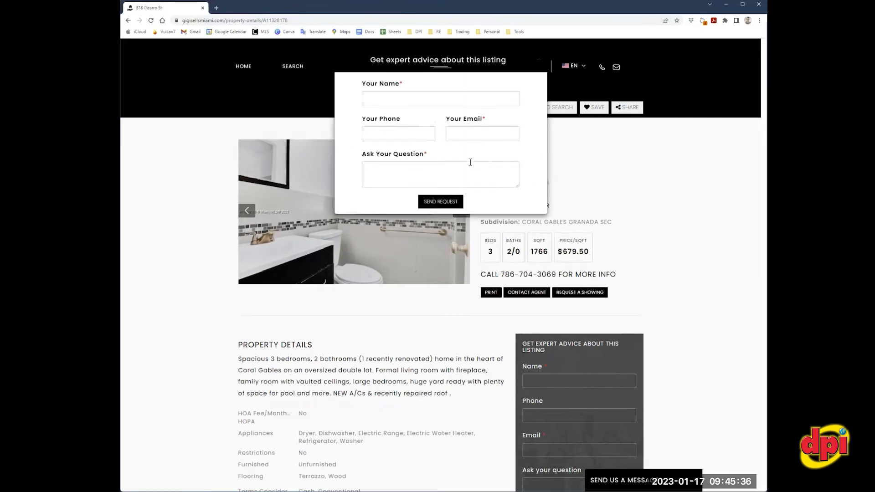
{"action": "mouse_move", "coordinate": [413, 88]}
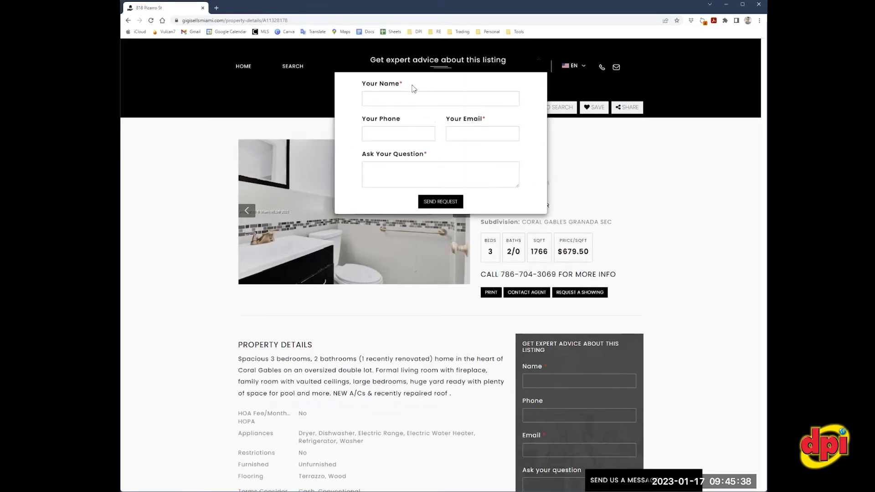
{"action": "mouse_move", "coordinate": [537, 63]}
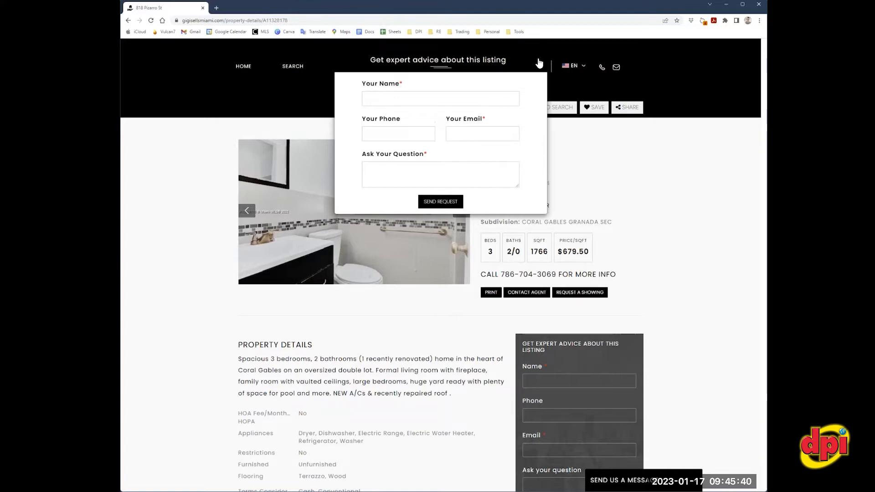
{"action": "mouse_move", "coordinate": [539, 62]}
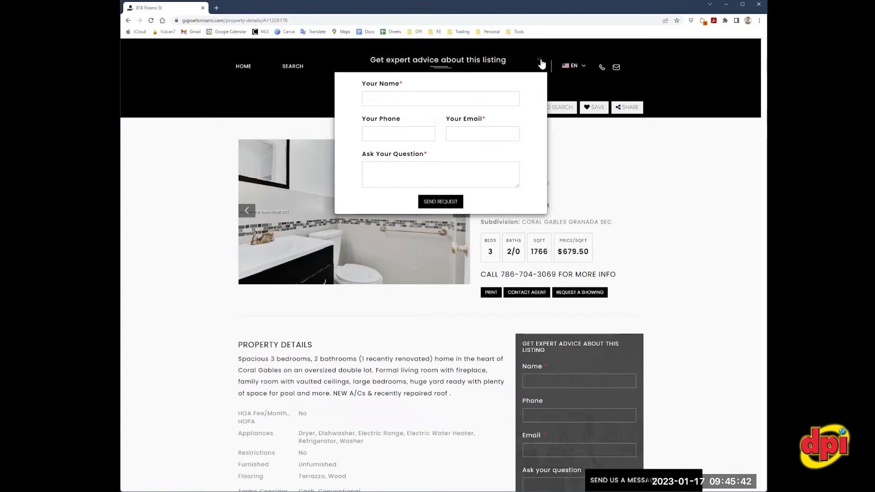
Close the expert advice form unsent and return to the 818 Pizarro St listing
{"action": "left_click", "coordinate": [540, 61]}
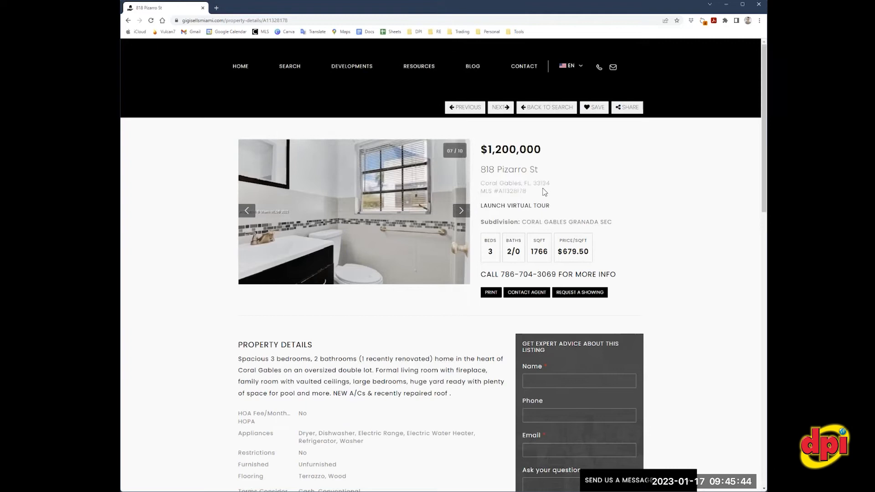
{"action": "mouse_move", "coordinate": [609, 202]}
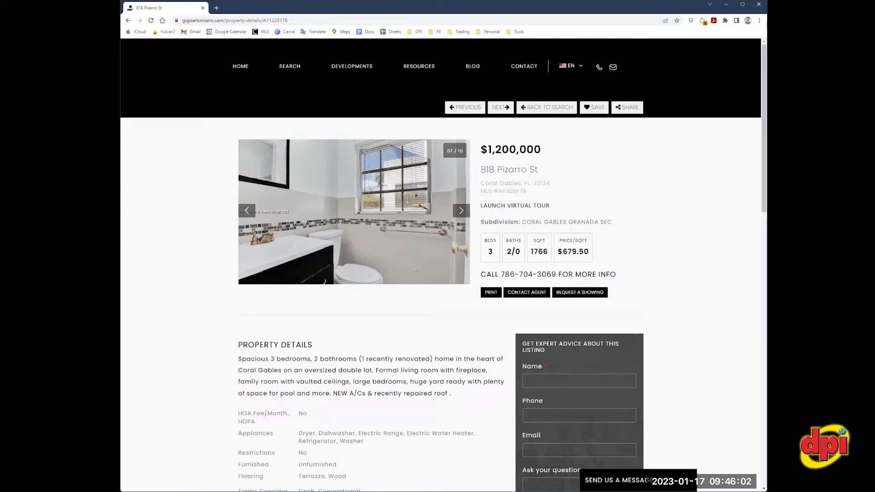
{"action": "mouse_move", "coordinate": [445, 190]}
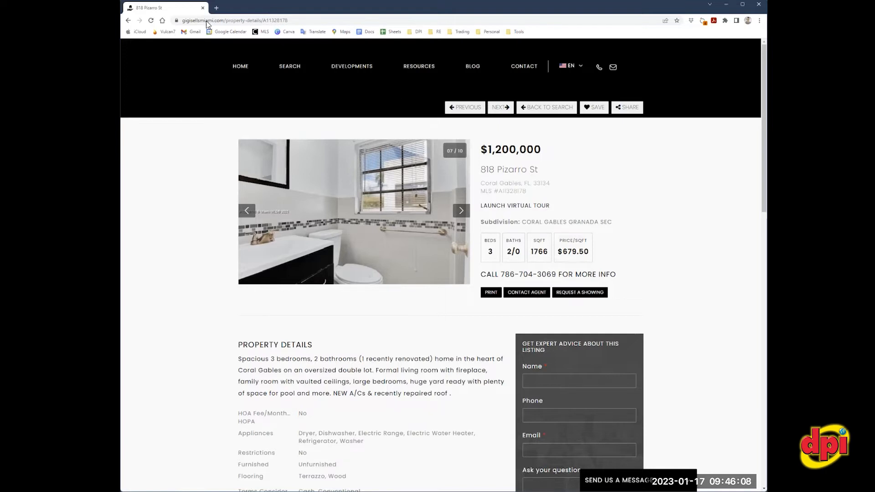
{"action": "left_click", "coordinate": [251, 20]}
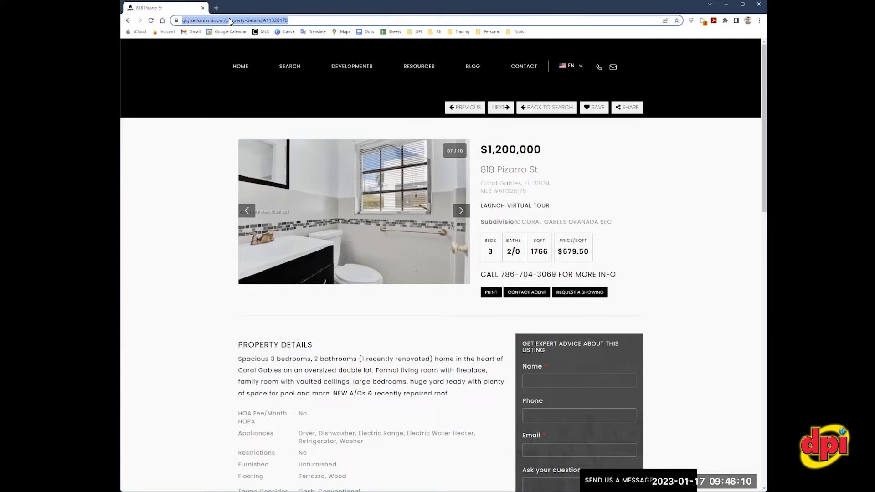
{"action": "right_click", "coordinate": [228, 21]}
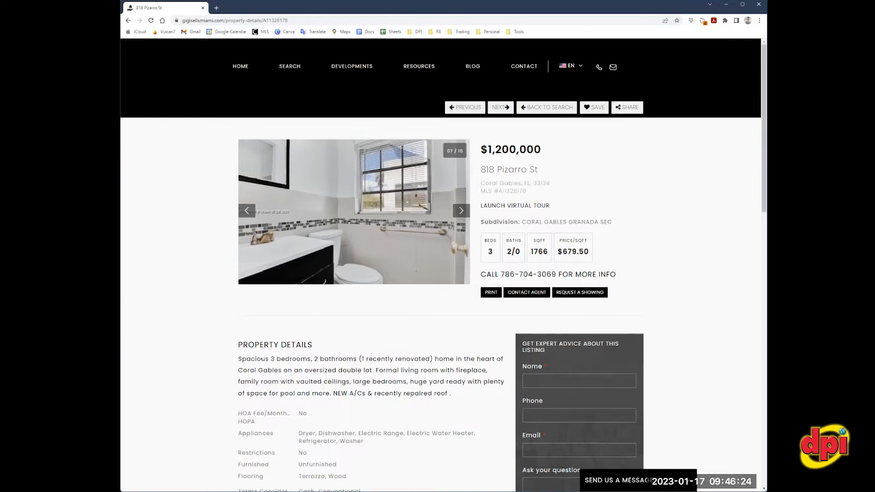
{"action": "mouse_move", "coordinate": [595, 212]}
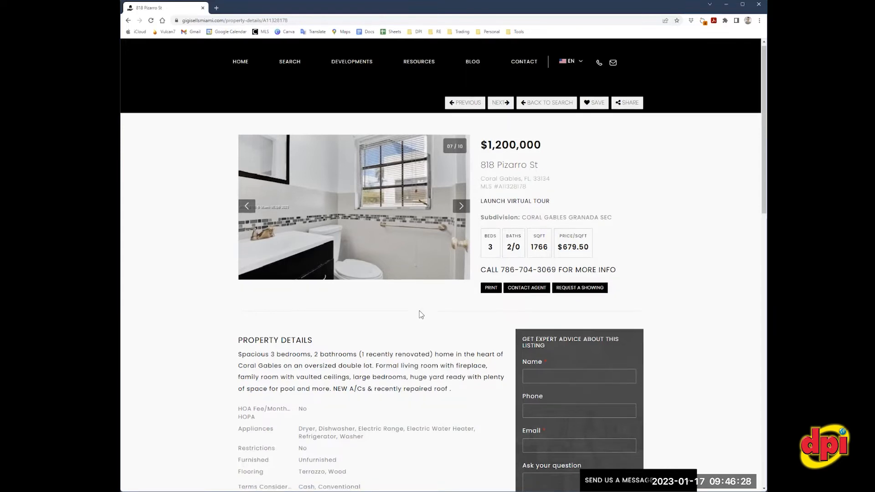
{"action": "scroll", "scroll_direction": "down", "scroll_amount": 3}
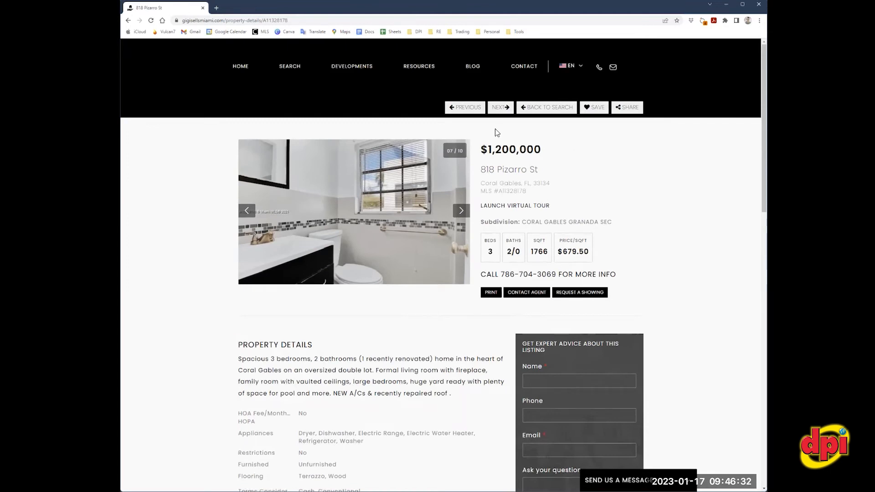
Open the Blog page listing recent posts on mortgage fees and rate drops
{"action": "left_click", "coordinate": [476, 66]}
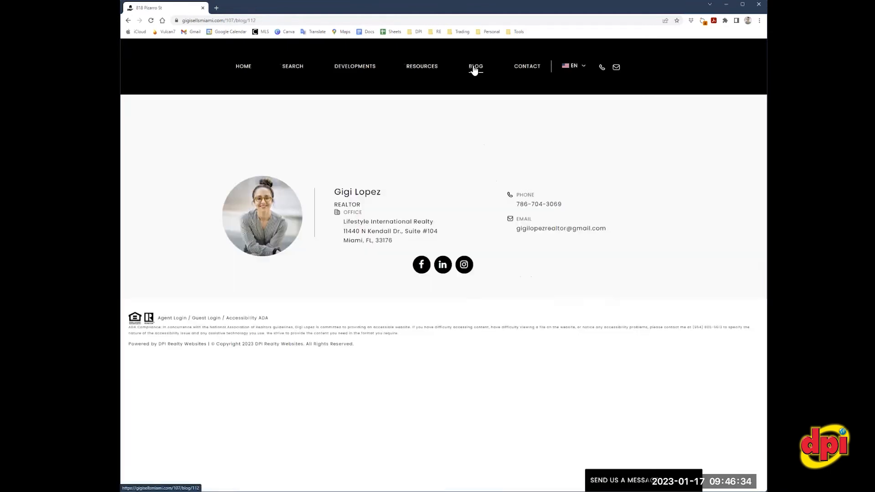
{"action": "left_click", "coordinate": [476, 65]}
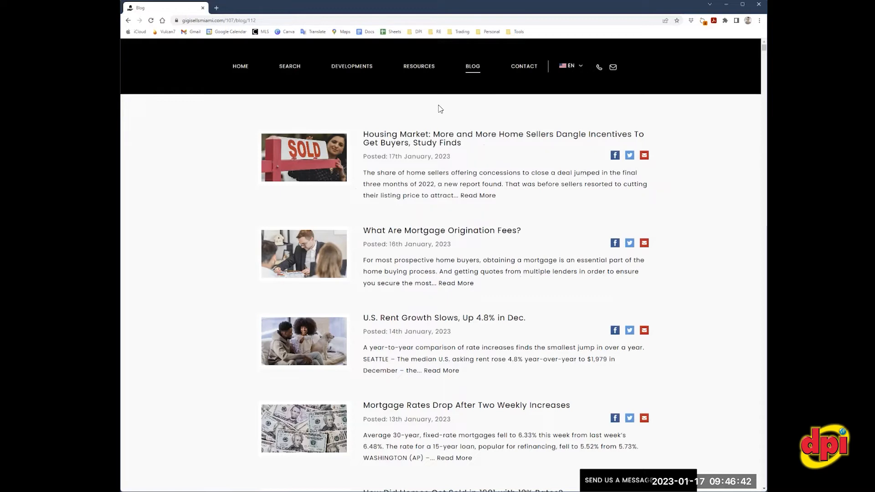
{"action": "mouse_move", "coordinate": [455, 110]}
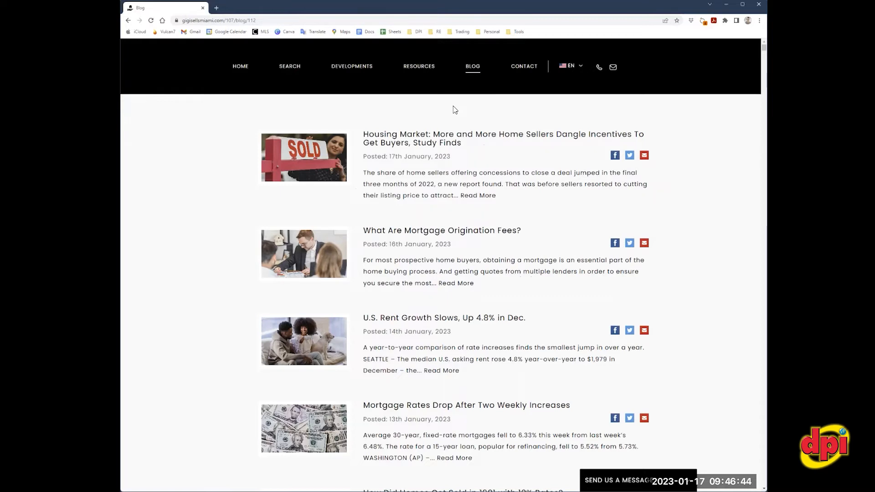
{"action": "mouse_move", "coordinate": [457, 111]}
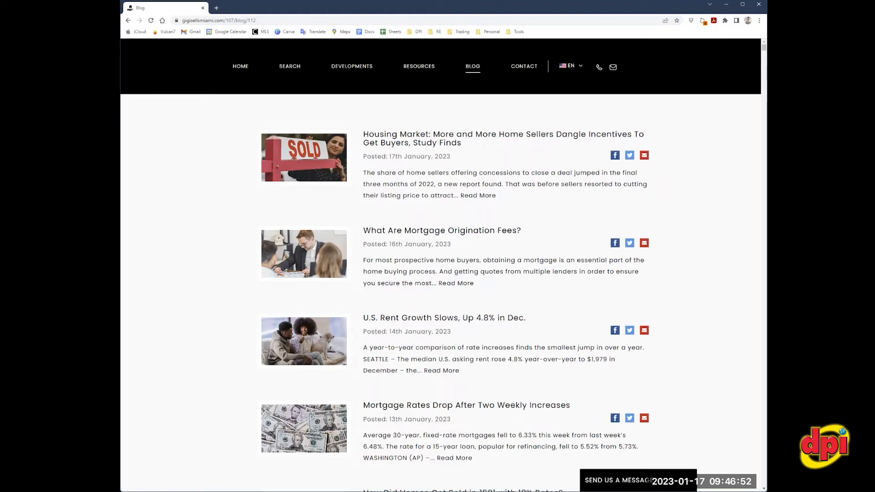
{"action": "mouse_move", "coordinate": [370, 220]}
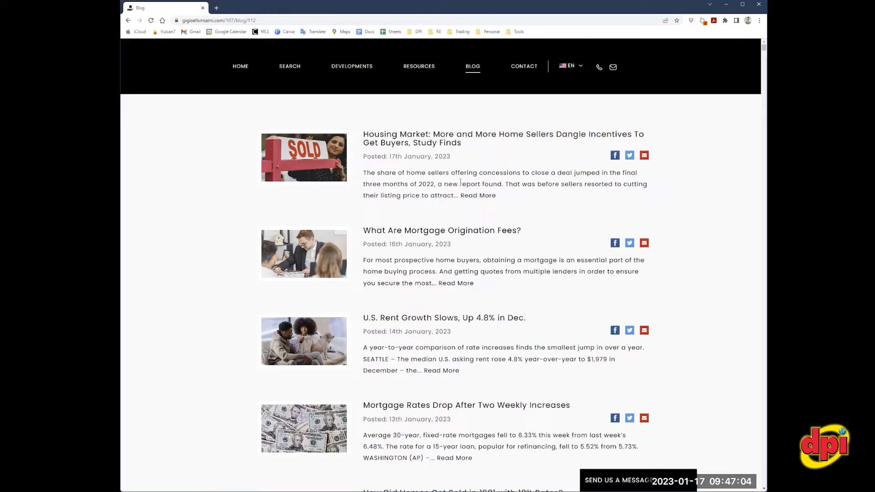
{"action": "mouse_move", "coordinate": [424, 141]}
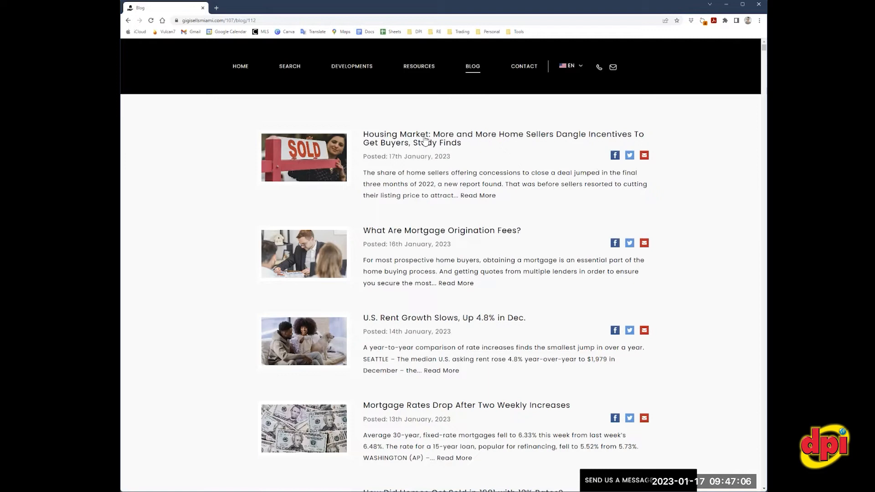
{"action": "mouse_move", "coordinate": [524, 200]}
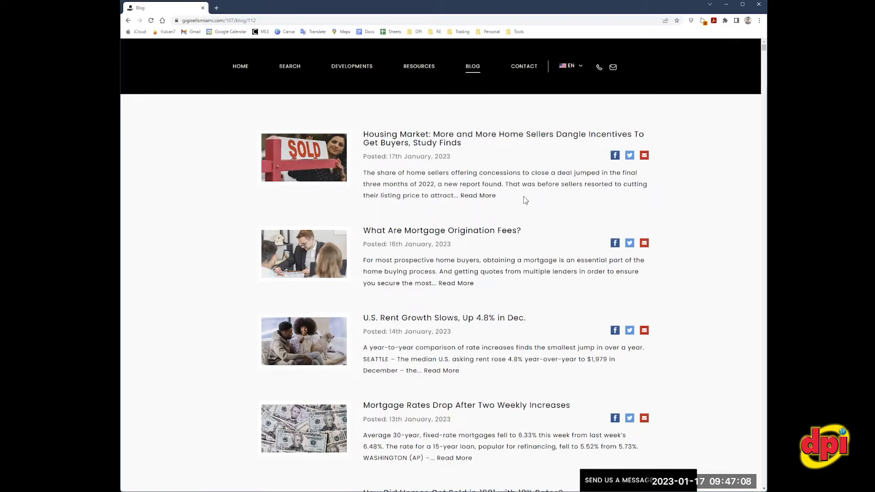
{"action": "mouse_move", "coordinate": [522, 201]}
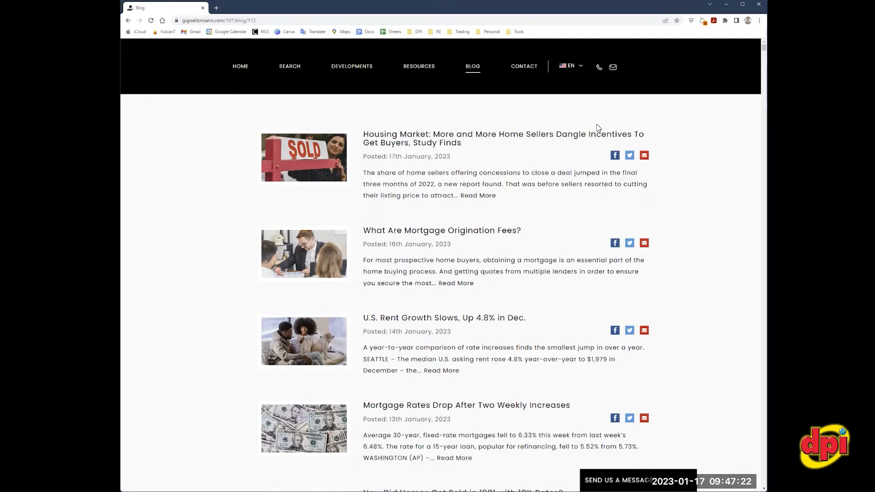
{"action": "mouse_move", "coordinate": [377, 118]}
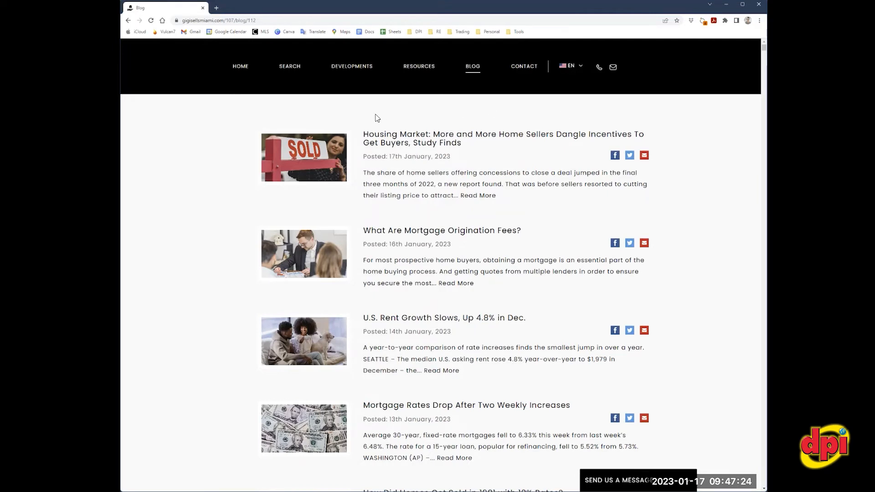
{"action": "mouse_move", "coordinate": [469, 155]}
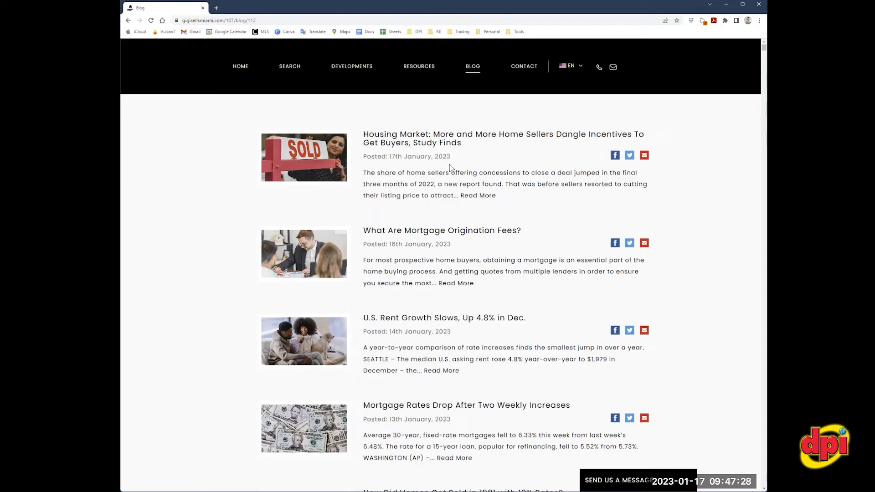
{"action": "mouse_move", "coordinate": [452, 115]}
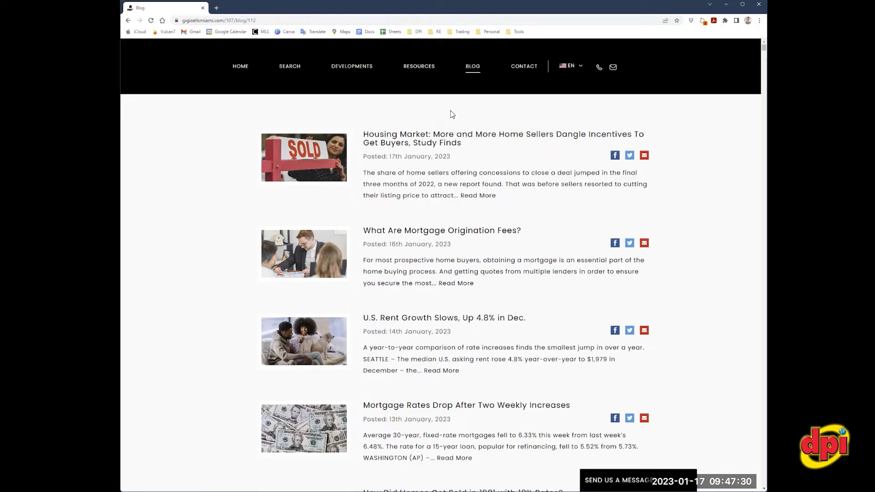
{"action": "mouse_move", "coordinate": [501, 116]}
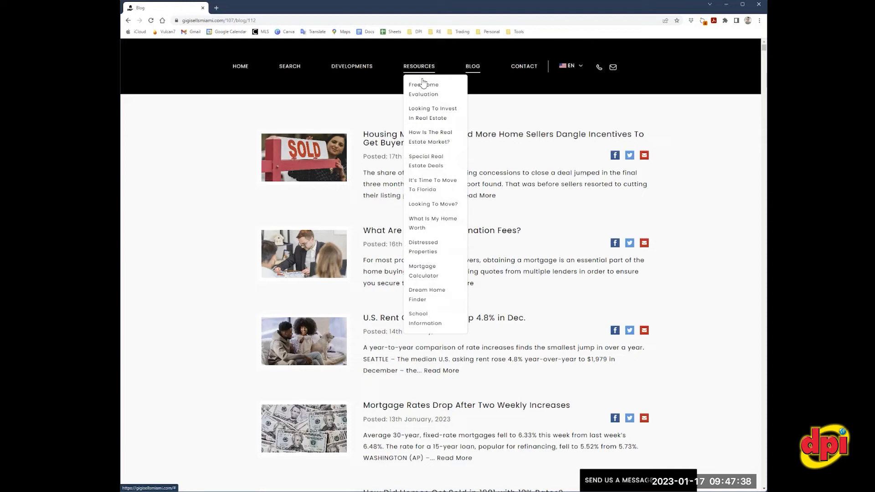
{"action": "mouse_move", "coordinate": [427, 213]}
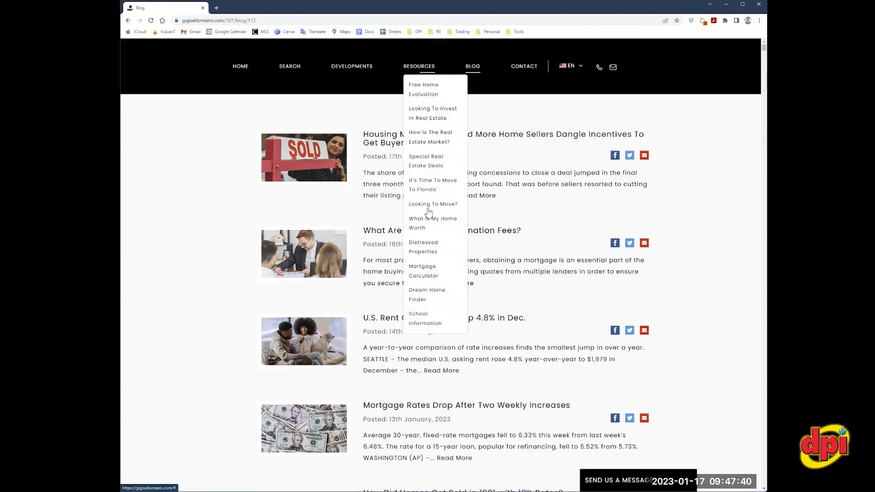
{"action": "mouse_move", "coordinate": [419, 323]}
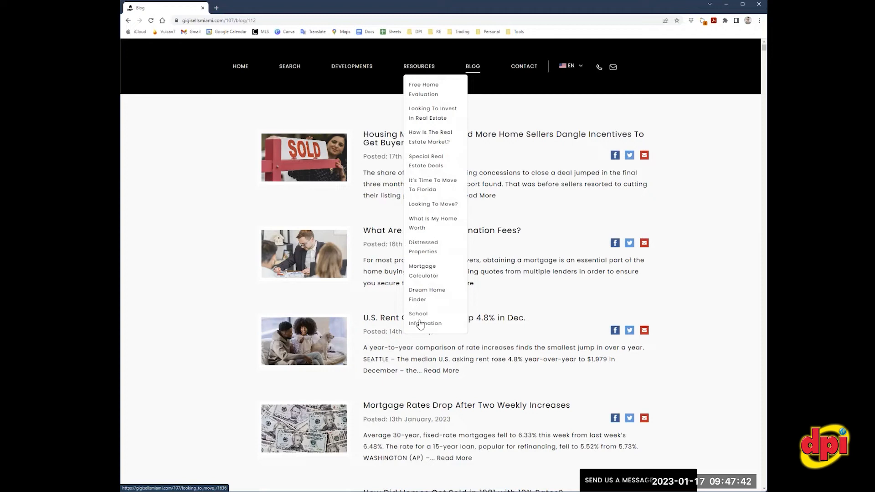
{"action": "mouse_move", "coordinate": [420, 279]}
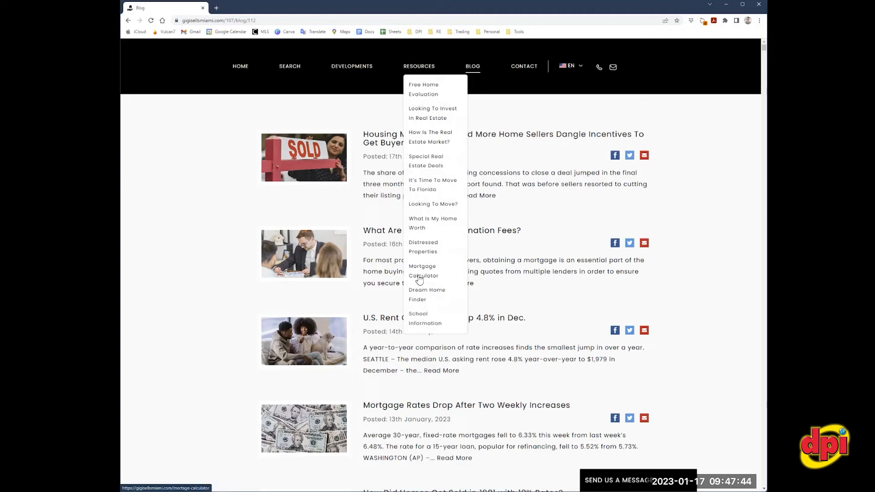
{"action": "mouse_move", "coordinate": [420, 295]}
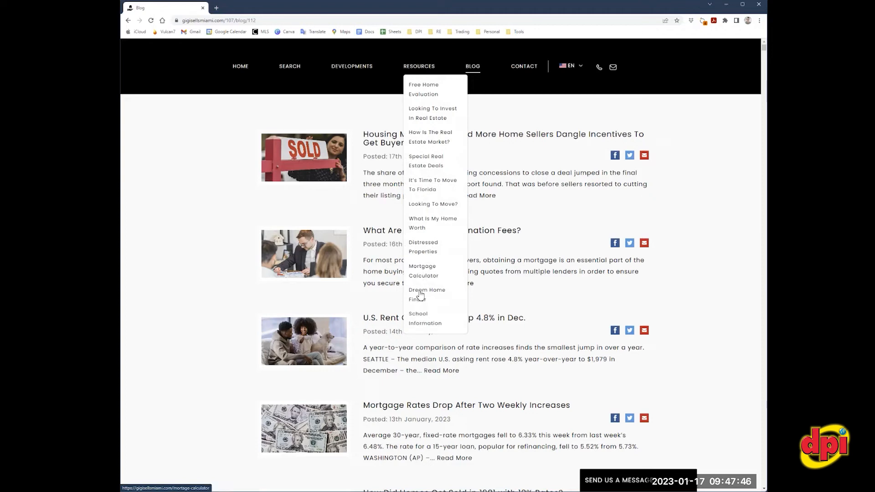
{"action": "left_click", "coordinate": [427, 294]}
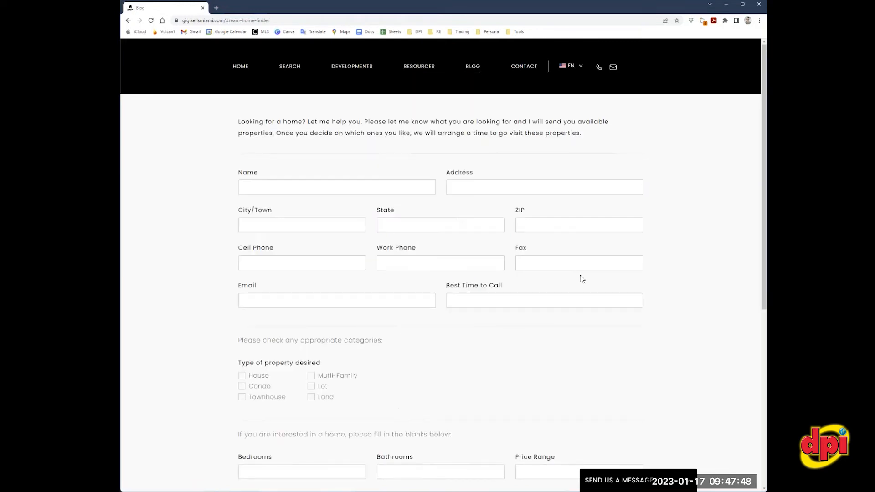
{"action": "left_click", "coordinate": [419, 65]}
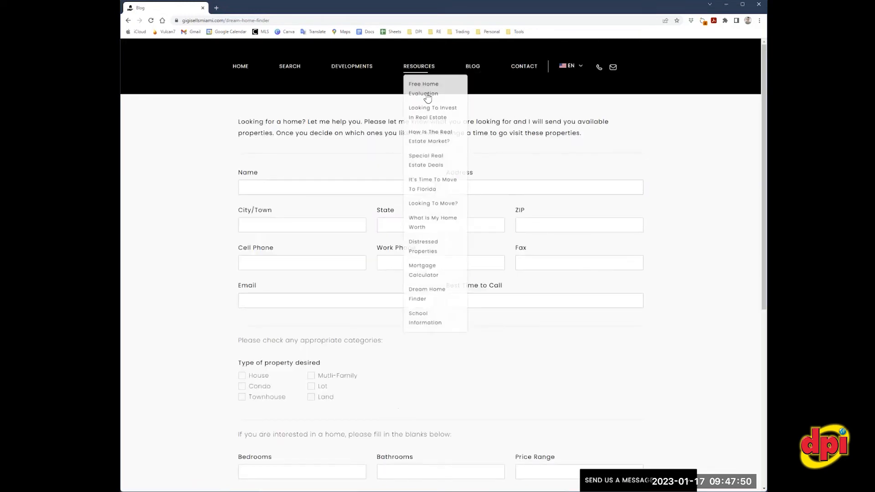
{"action": "left_click", "coordinate": [423, 89]}
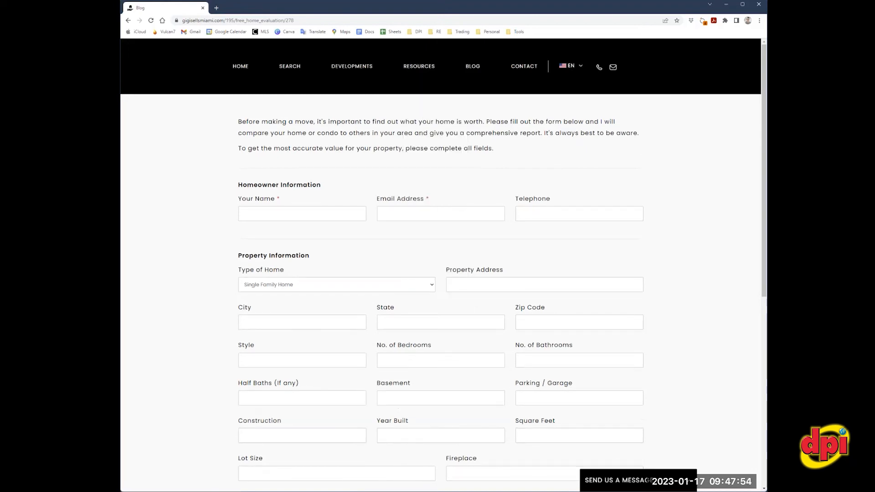
{"action": "mouse_move", "coordinate": [385, 184]}
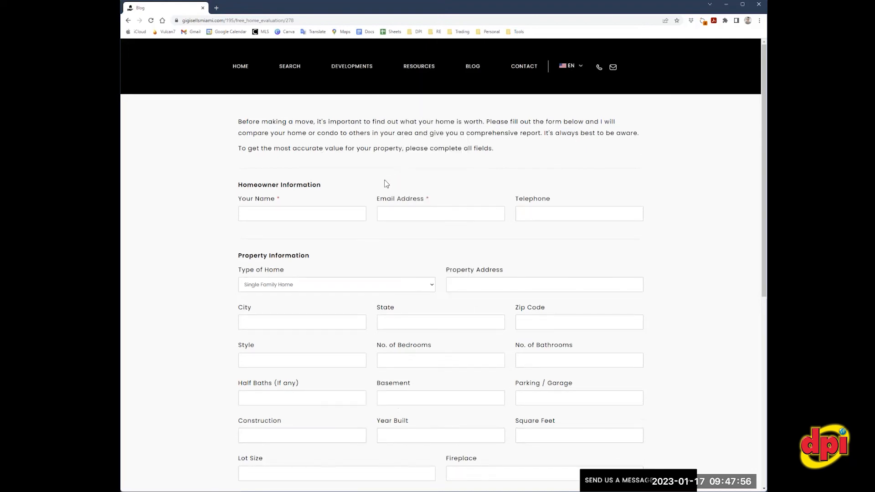
{"action": "scroll", "scroll_direction": "down", "scroll_amount": 3}
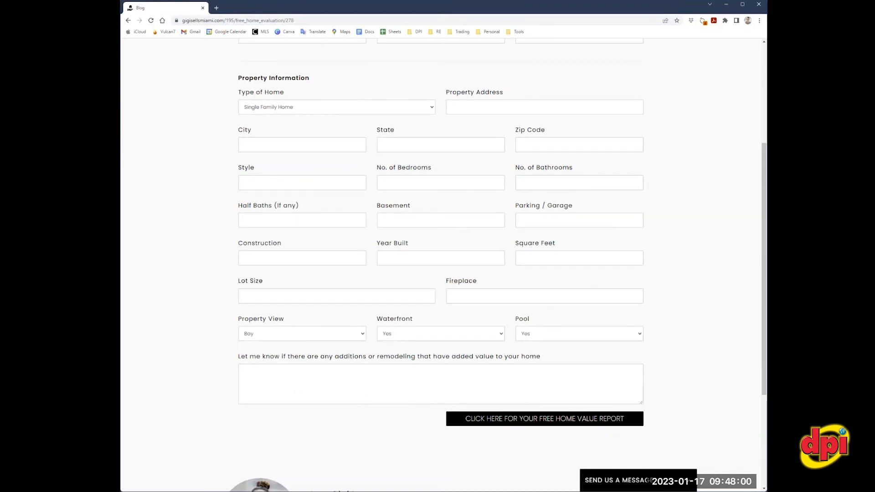
{"action": "scroll", "scroll_direction": "up", "scroll_amount": 3}
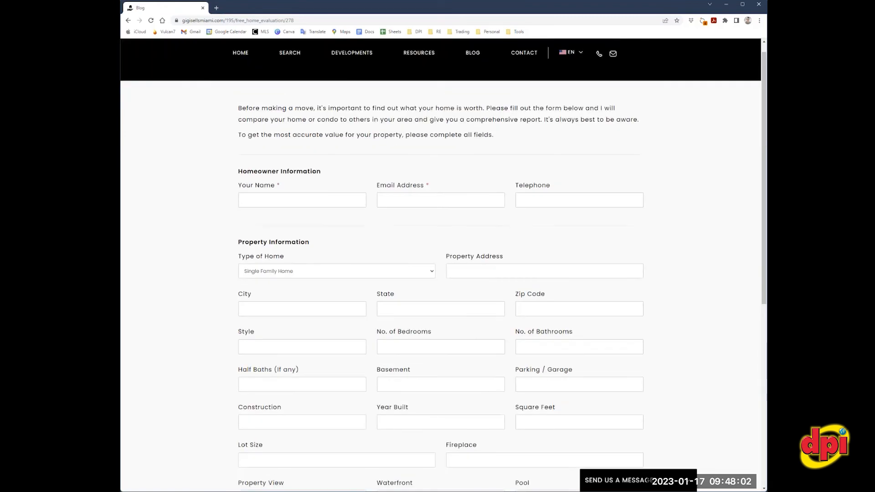
{"action": "scroll", "scroll_direction": "down", "scroll_amount": 3}
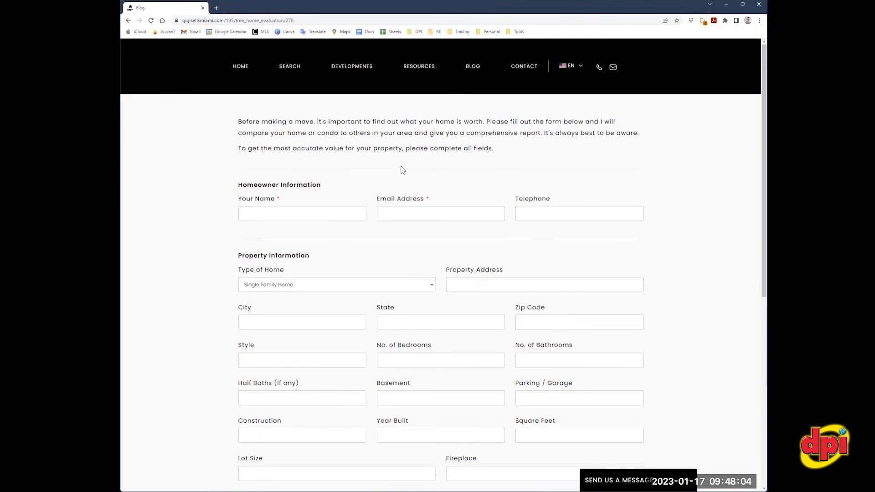
{"action": "mouse_move", "coordinate": [512, 194]}
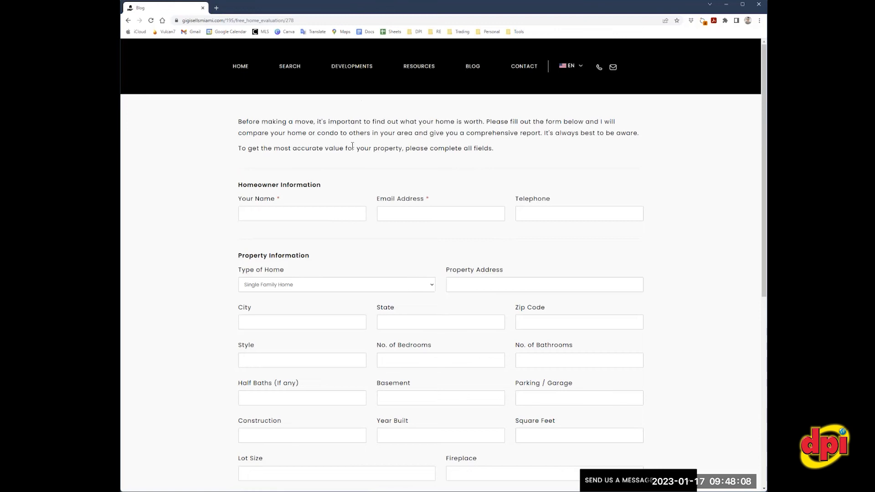
{"action": "left_click", "coordinate": [351, 66]}
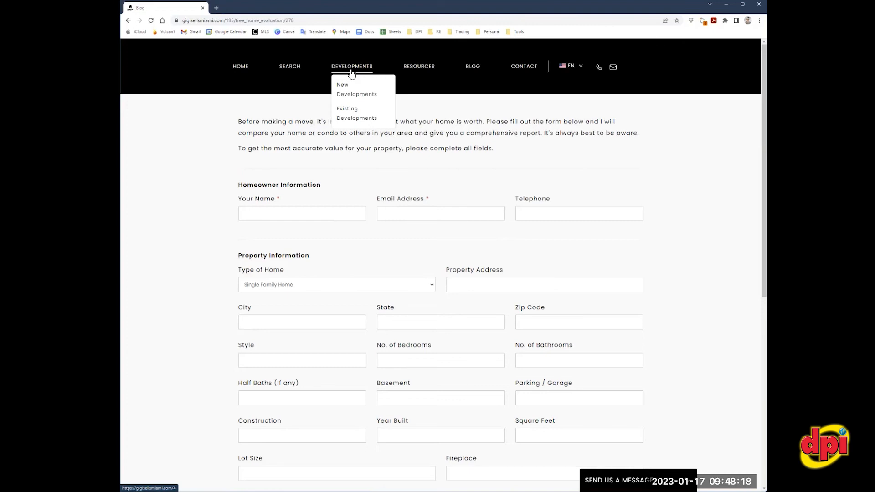
{"action": "mouse_move", "coordinate": [348, 79]}
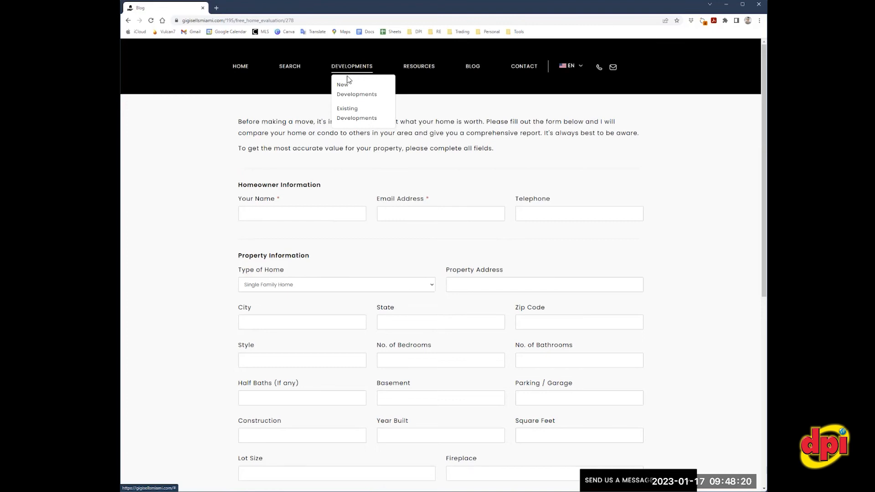
{"action": "mouse_move", "coordinate": [346, 98]}
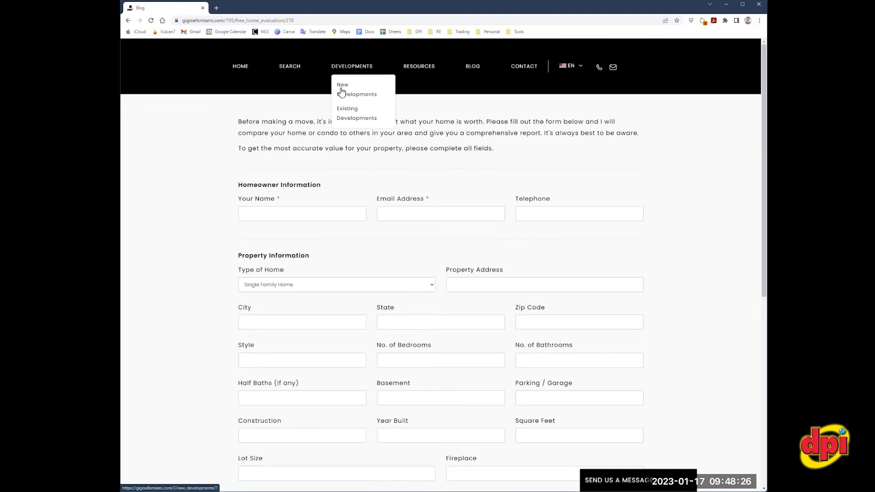
Open New Developments and choose the GlassHaus project under Coconut Grove
{"action": "left_click", "coordinate": [360, 89]}
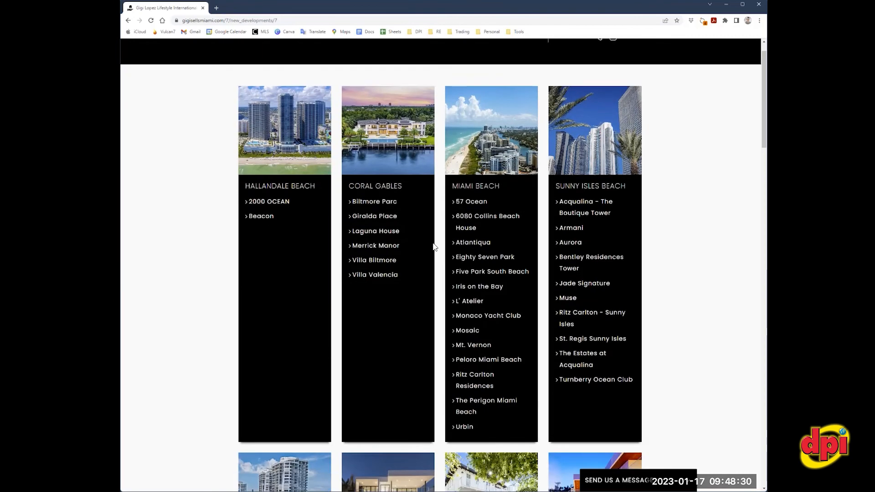
{"action": "scroll", "scroll_direction": "down", "scroll_amount": 3}
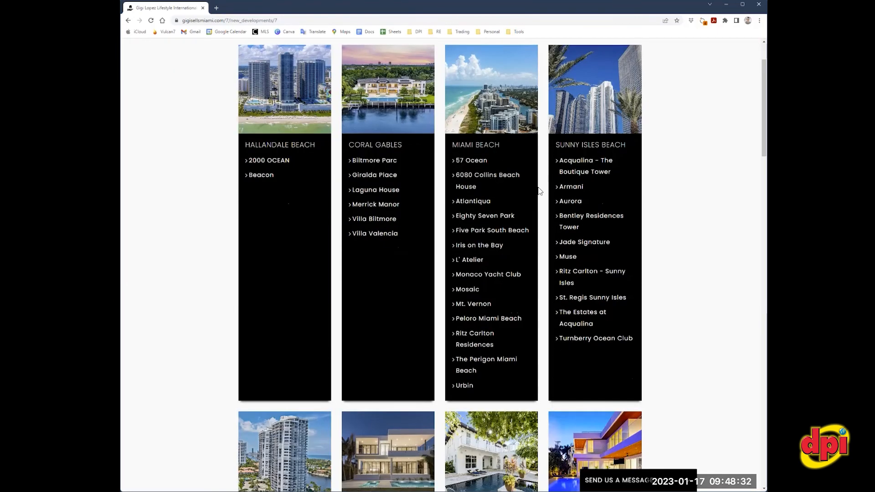
{"action": "scroll", "scroll_direction": "down", "scroll_amount": 3}
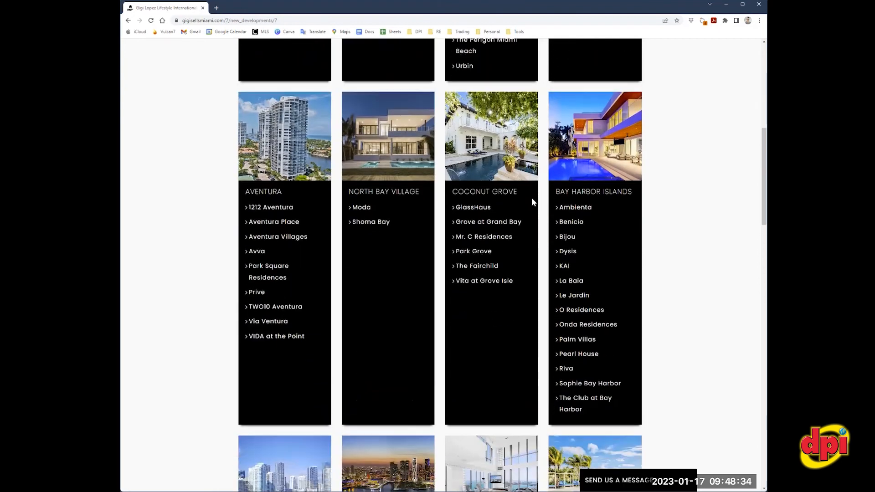
{"action": "left_click", "coordinate": [472, 207]}
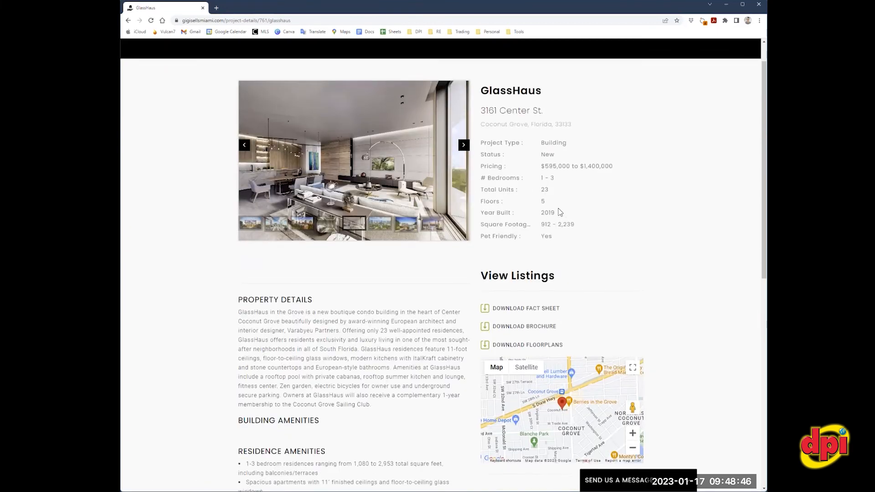
Scroll through the GlassHaus project details, amenities and For Sale/For Rent listings
{"action": "scroll", "scroll_direction": "down", "scroll_amount": 3}
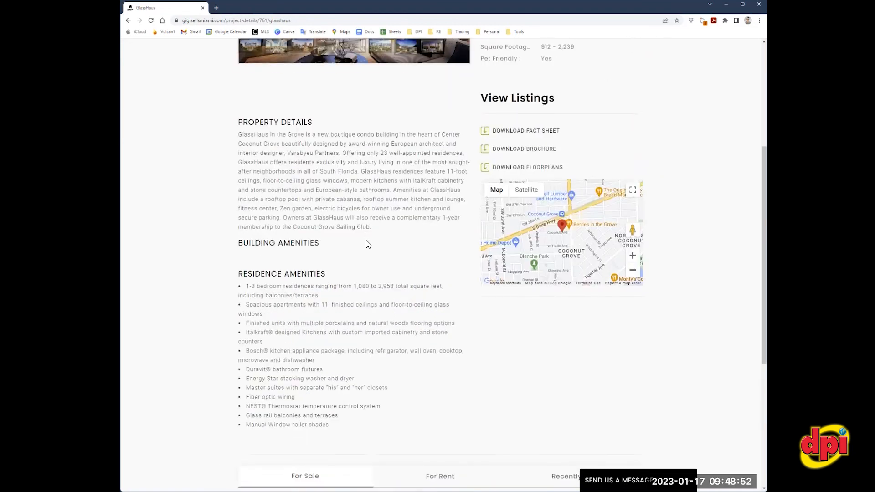
{"action": "scroll", "scroll_direction": "down", "scroll_amount": 3}
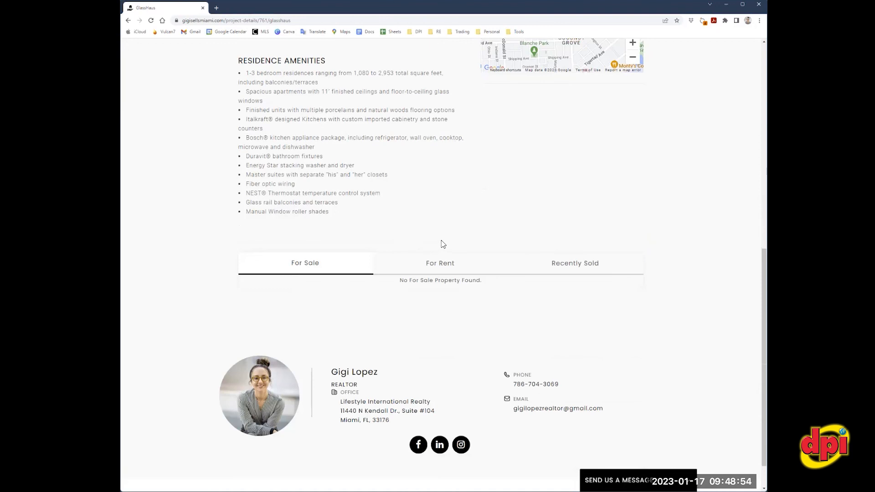
{"action": "mouse_move", "coordinate": [422, 313]}
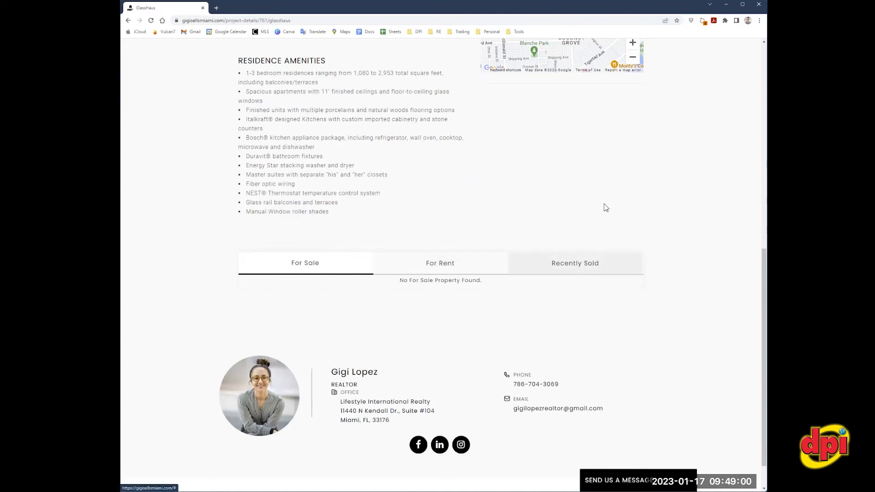
{"action": "scroll", "scroll_direction": "up", "scroll_amount": 3}
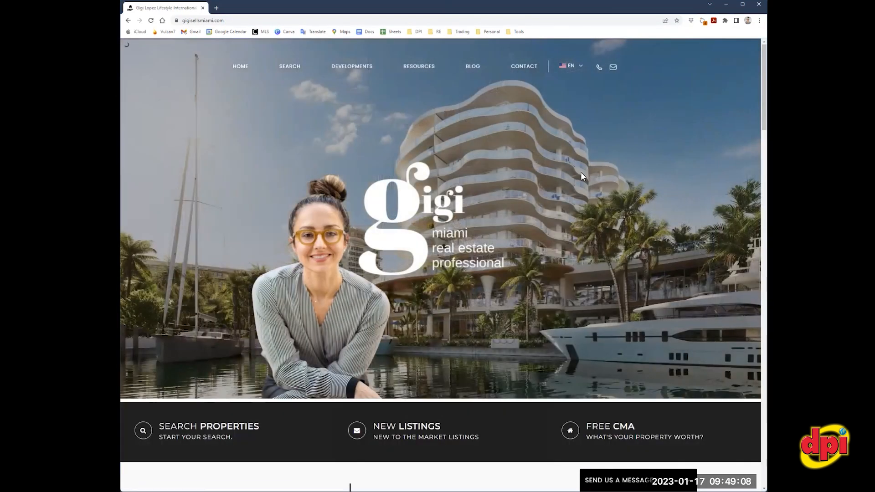
Scroll the homepage through Featured Listings, Featured Neighborhood, New & Pre-Construction and Real Estate News, then back up
{"action": "scroll", "scroll_direction": "down", "scroll_amount": 3}
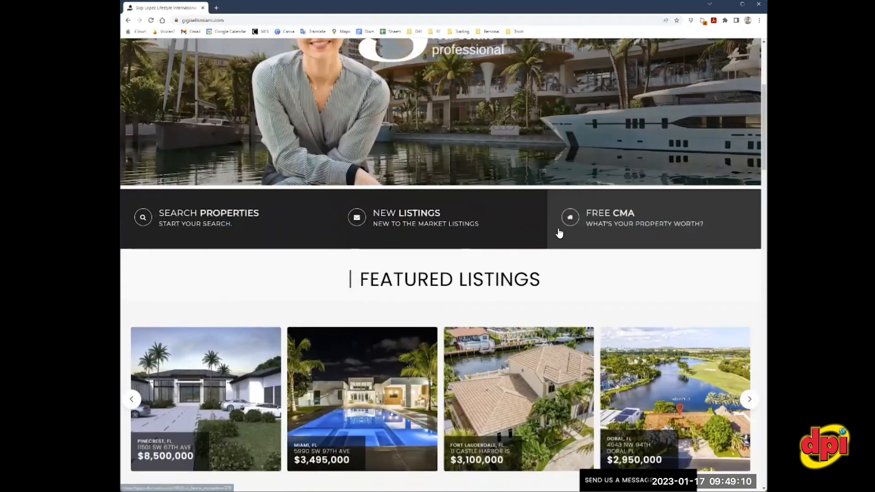
{"action": "scroll", "scroll_direction": "down", "scroll_amount": 3}
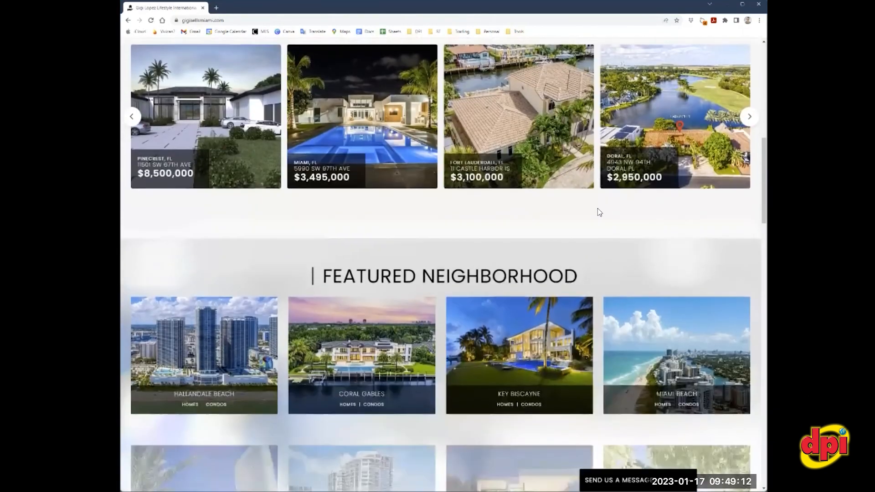
{"action": "scroll", "scroll_direction": "down", "scroll_amount": 3}
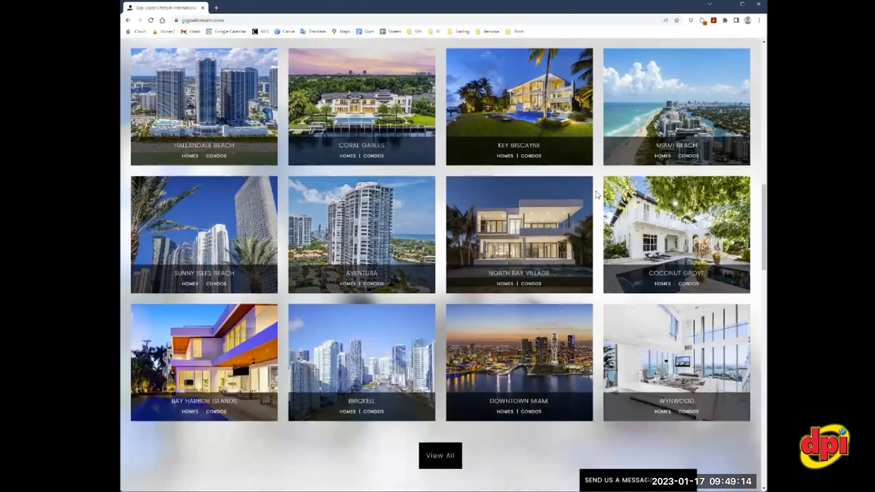
{"action": "scroll", "scroll_direction": "down", "scroll_amount": 3}
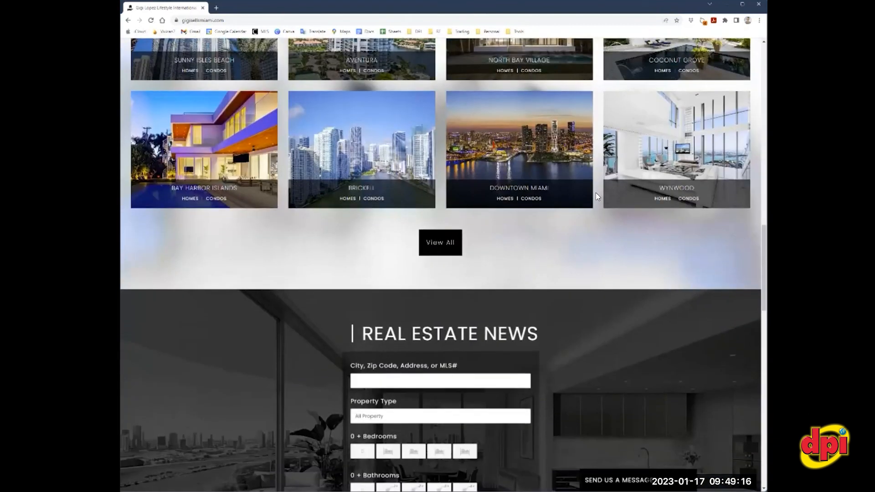
{"action": "scroll", "scroll_direction": "down", "scroll_amount": 3}
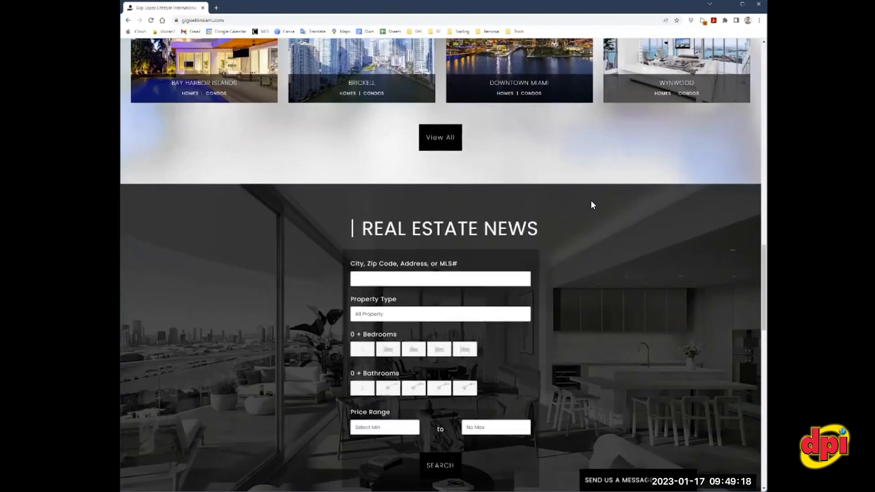
{"action": "scroll", "scroll_direction": "down", "scroll_amount": 3}
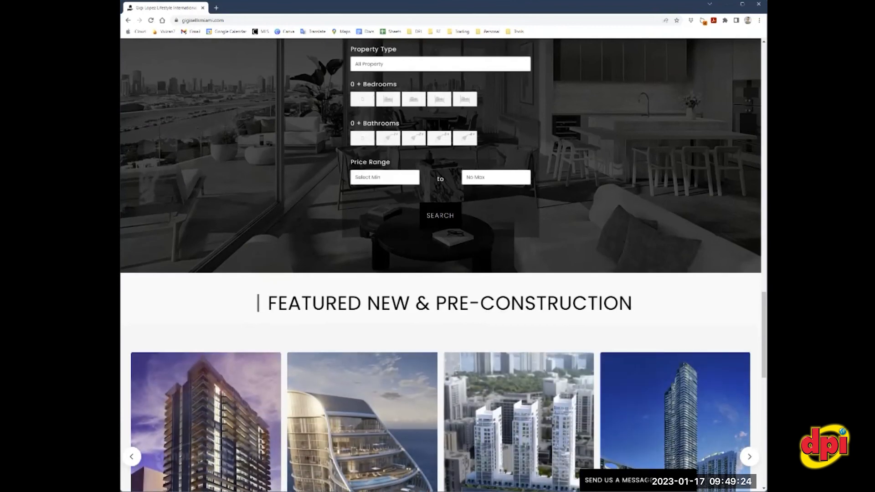
{"action": "scroll", "scroll_direction": "down", "scroll_amount": 3}
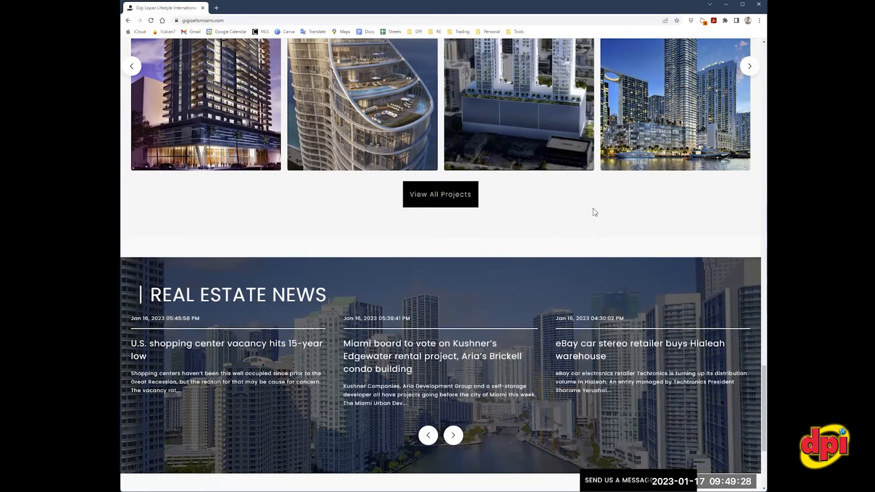
{"action": "scroll", "scroll_direction": "down", "scroll_amount": 3}
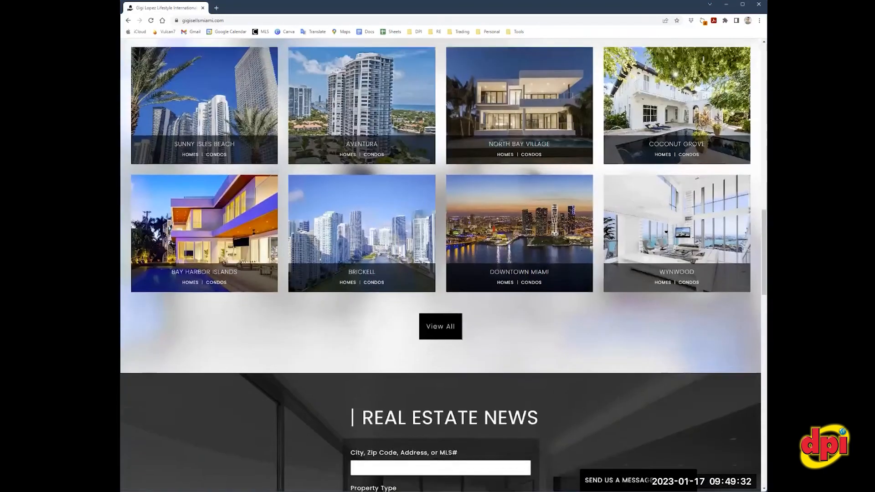
{"action": "scroll", "scroll_direction": "up", "scroll_amount": 3}
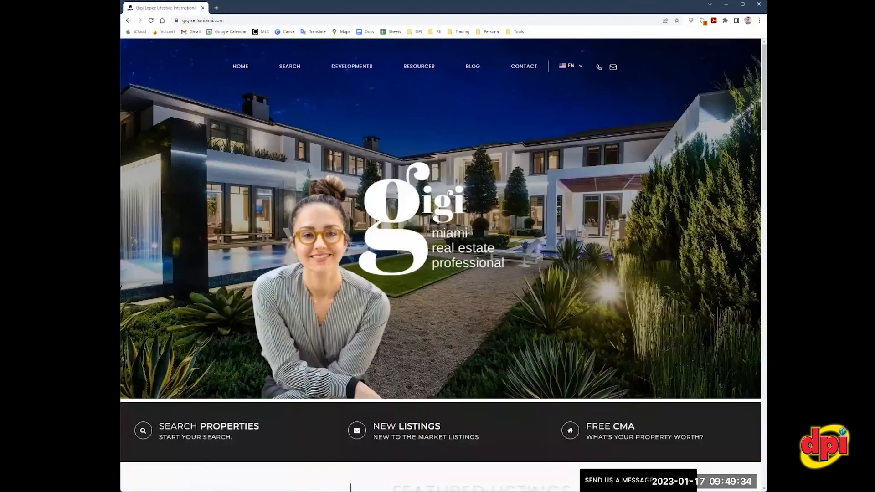